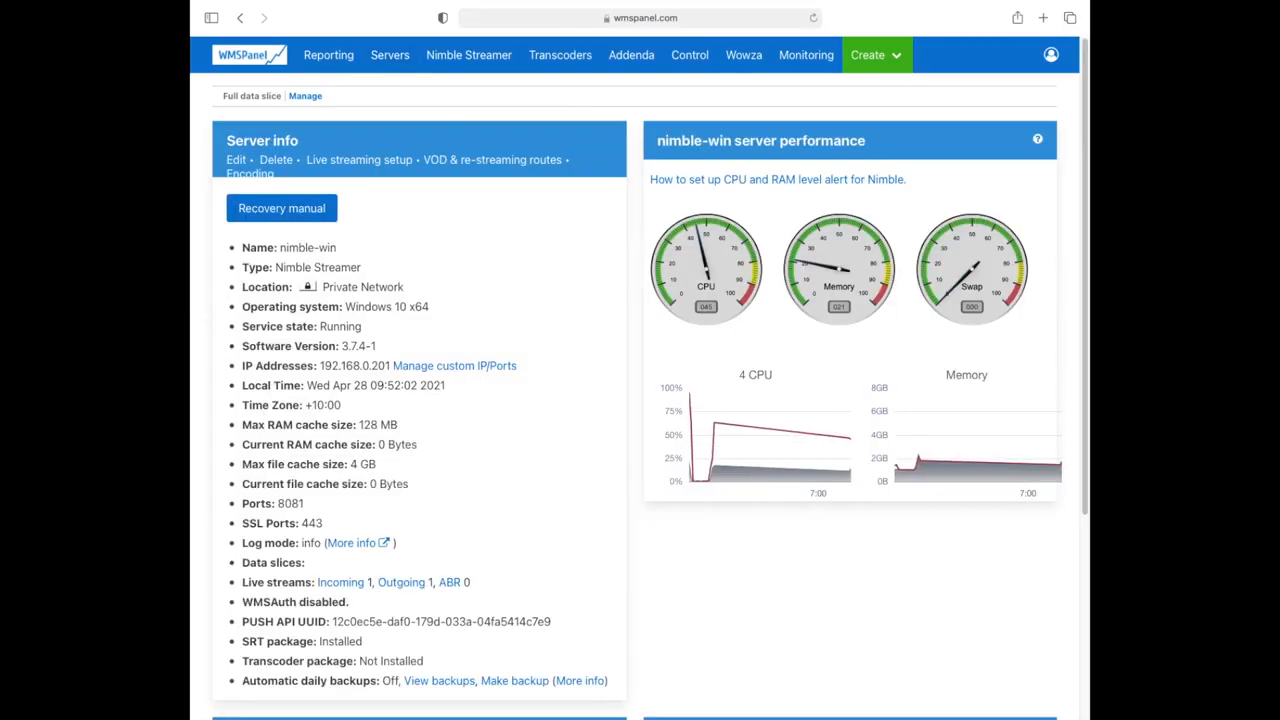
- Show the RTMP interface's publishing URL and QR code and enter the stream name 'overlay'
click(358, 160)
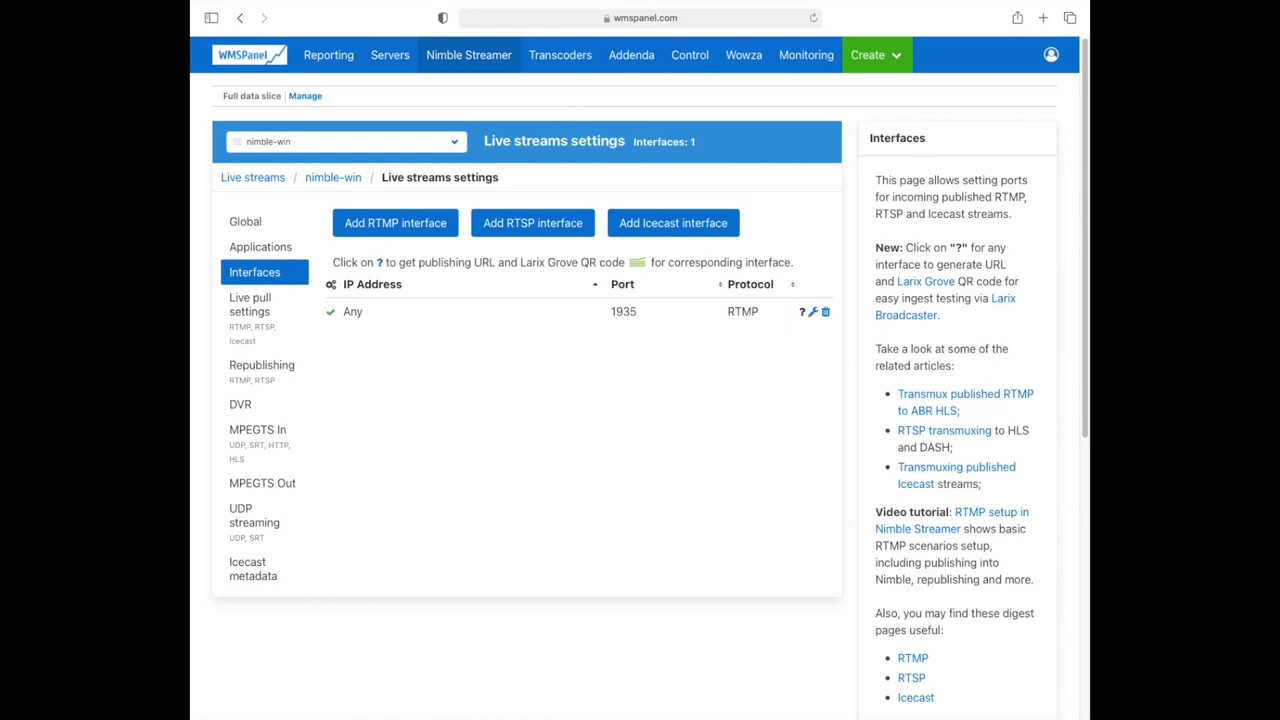
click(800, 312)
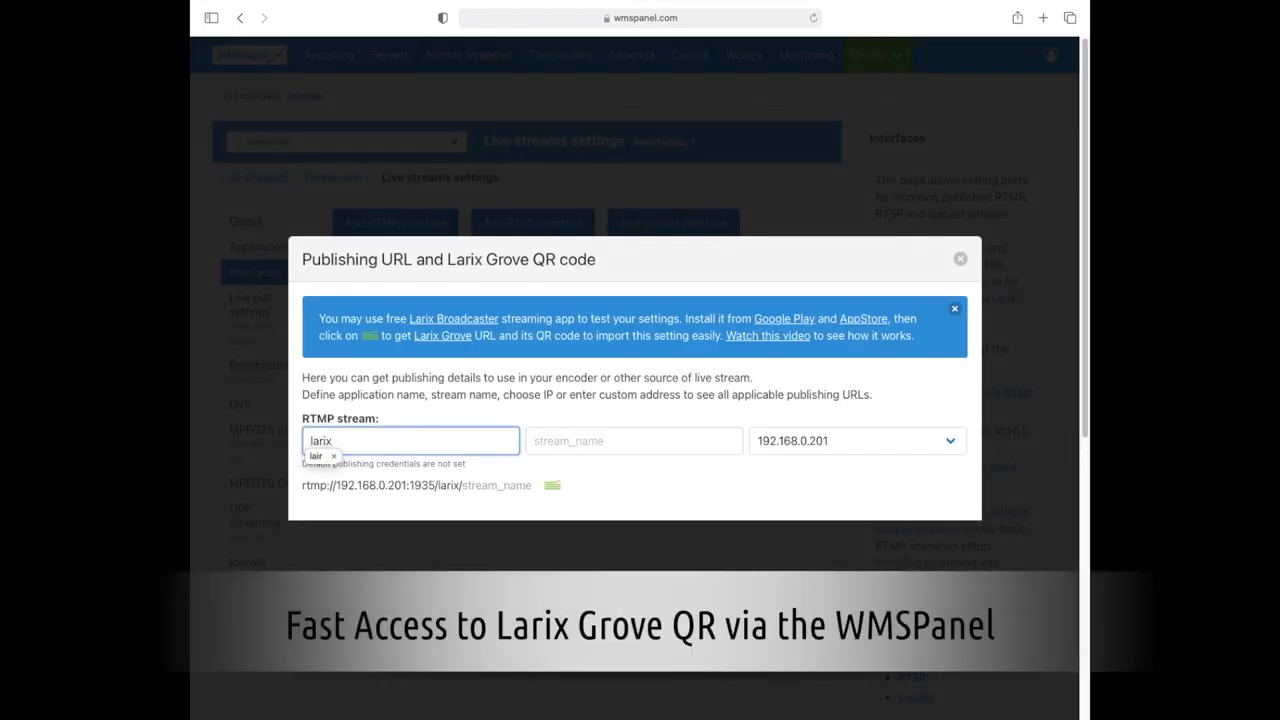
click(634, 440)
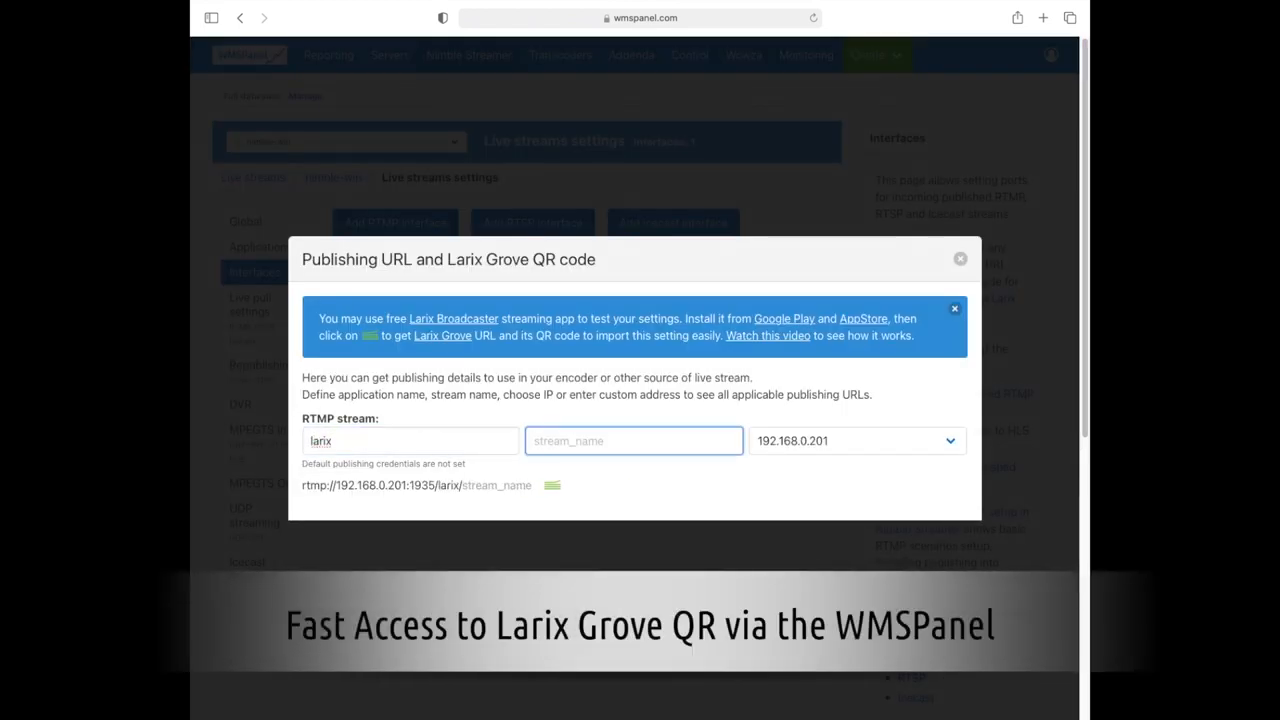
text(overlay)
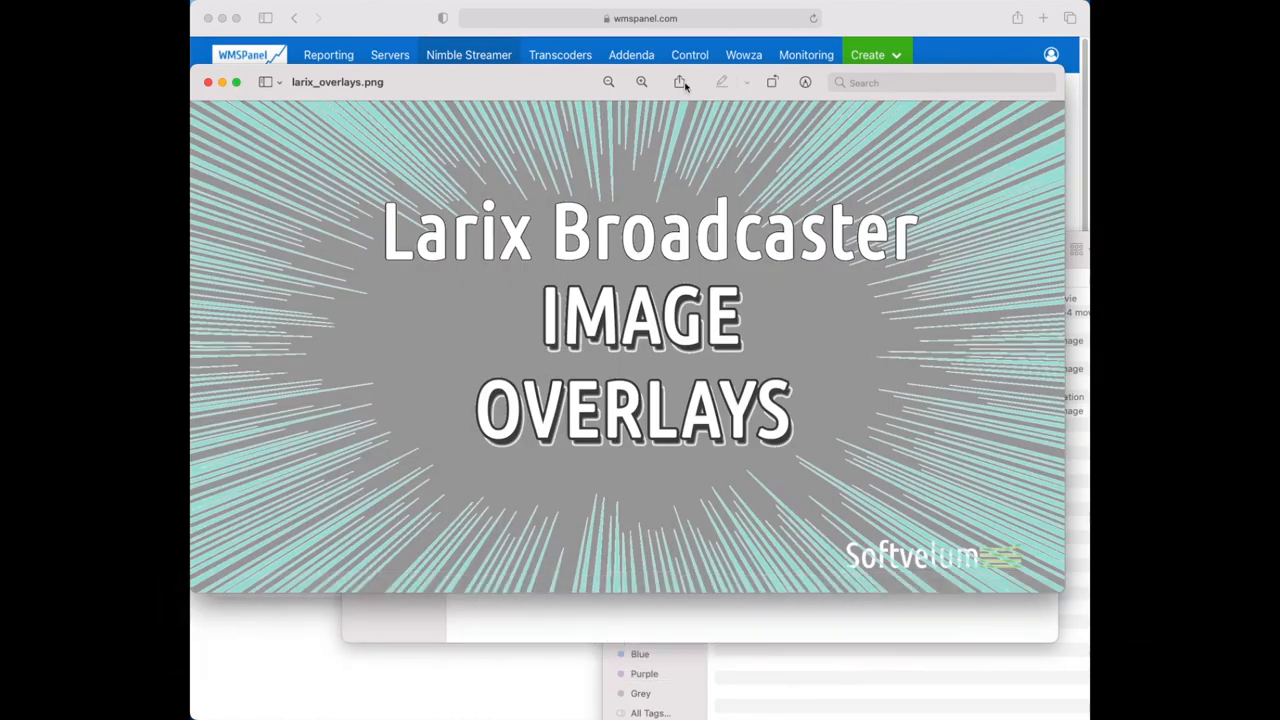
- Share larix_overlays.png from Preview to the phone and confirm the import
click(680, 82)
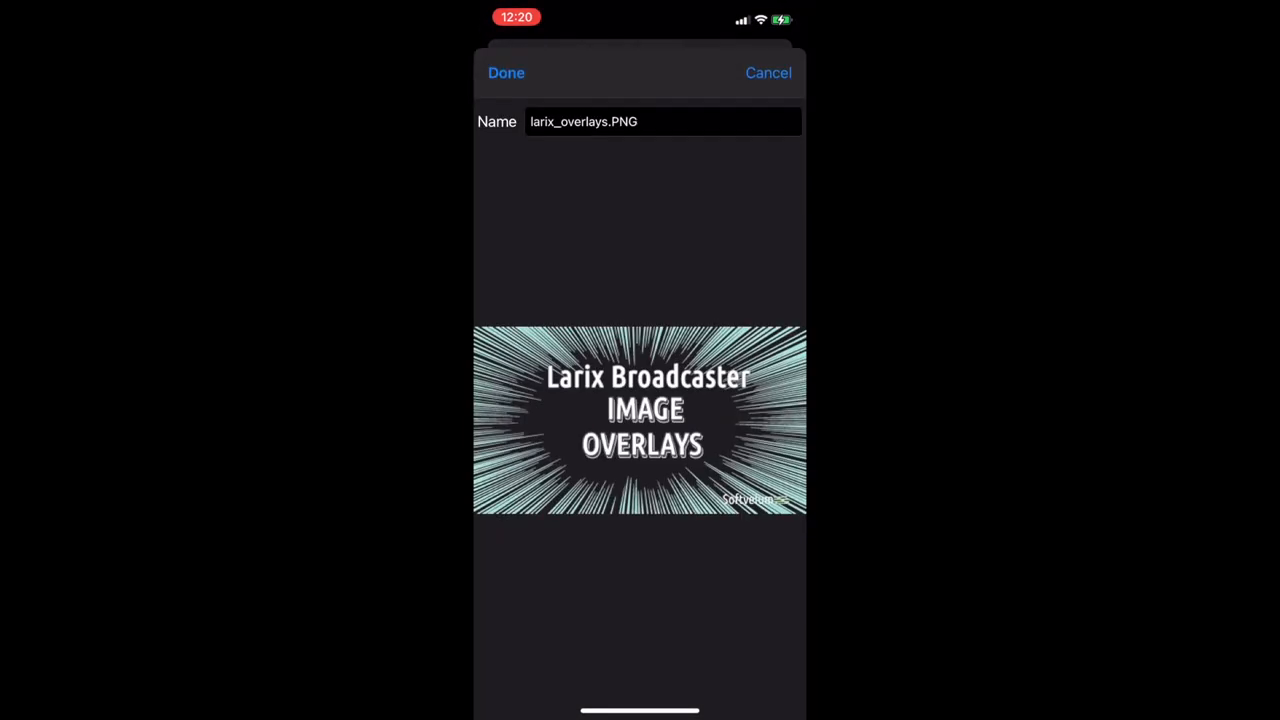
click(506, 72)
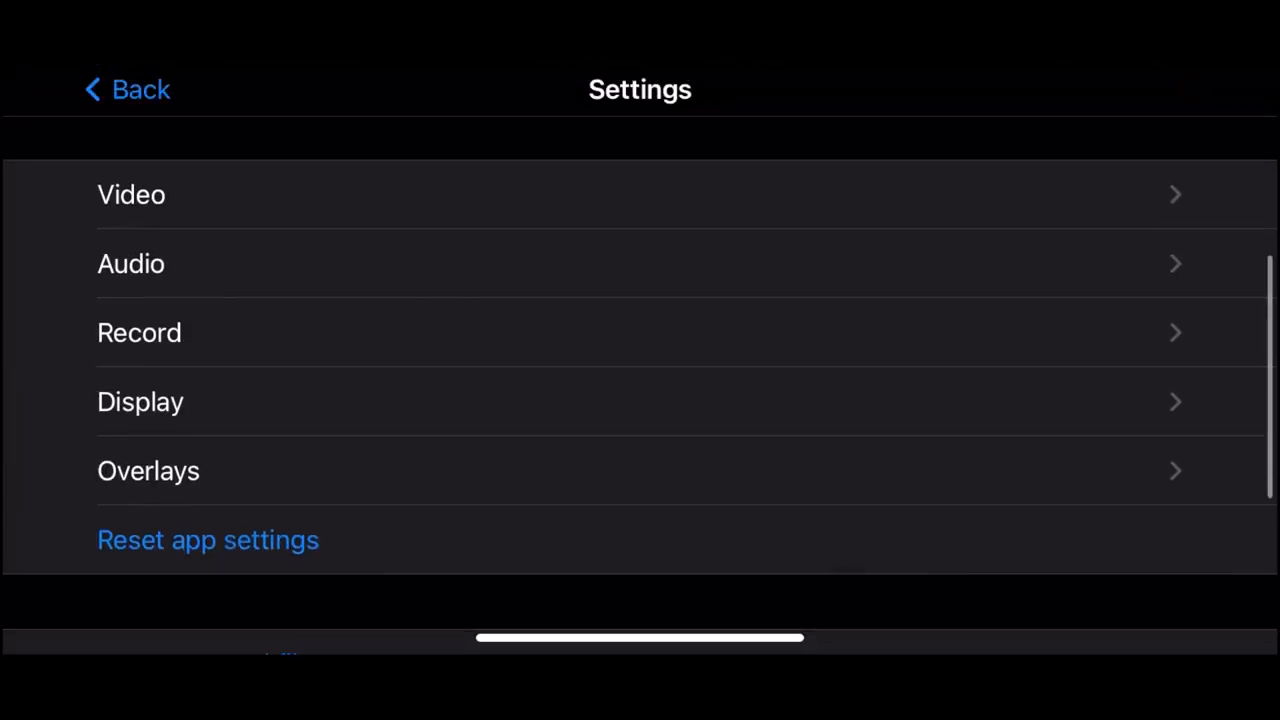
- Review the larix_overlays layer details in Overlays settings and return to the layer list
click(148, 470)
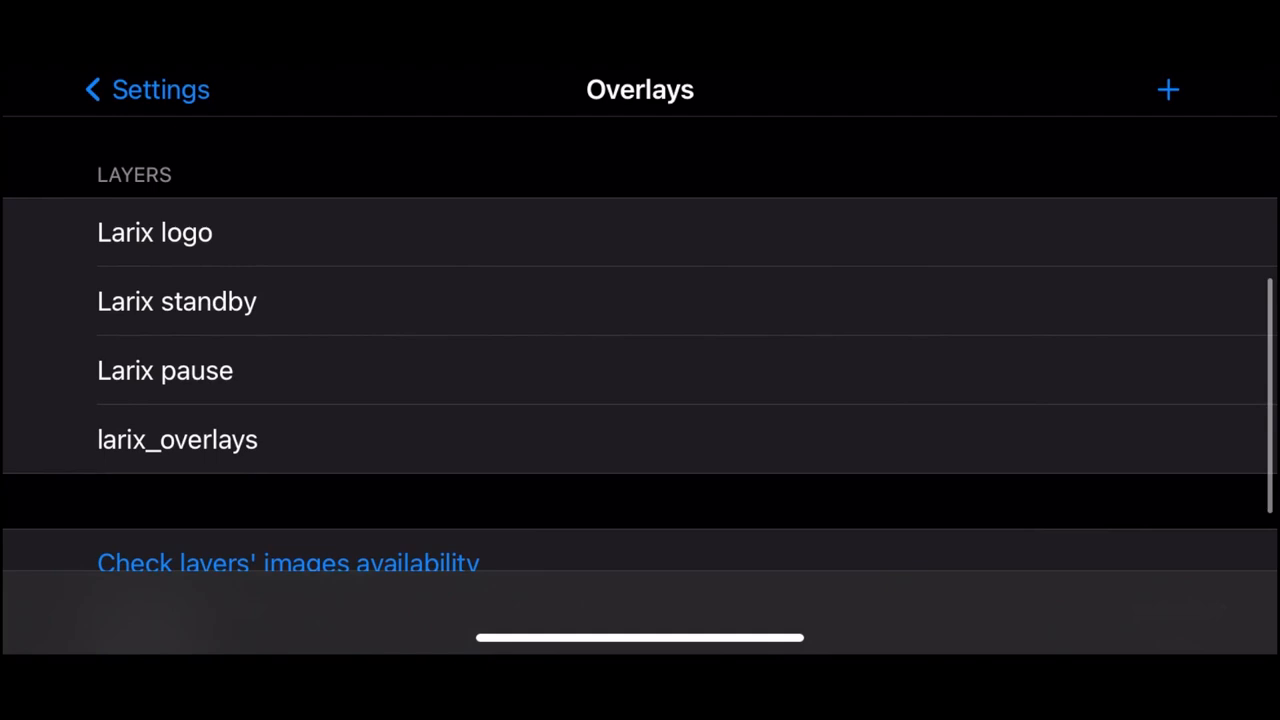
click(176, 440)
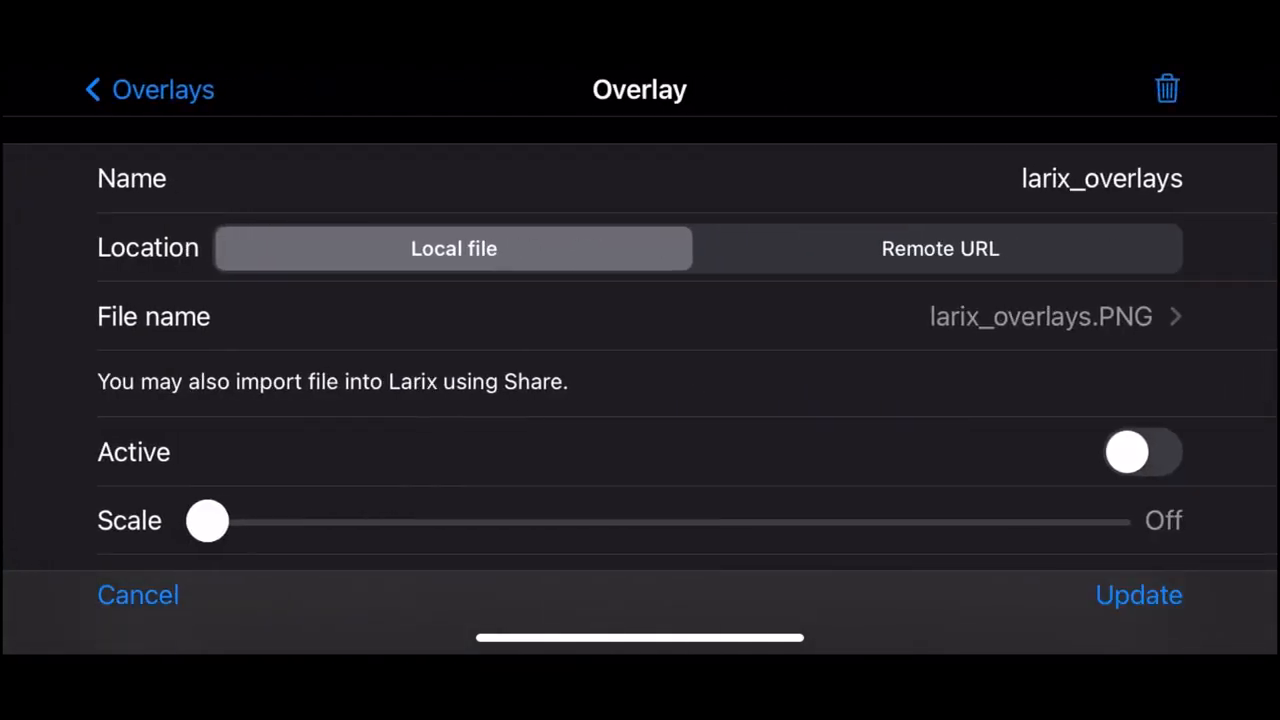
click(1142, 452)
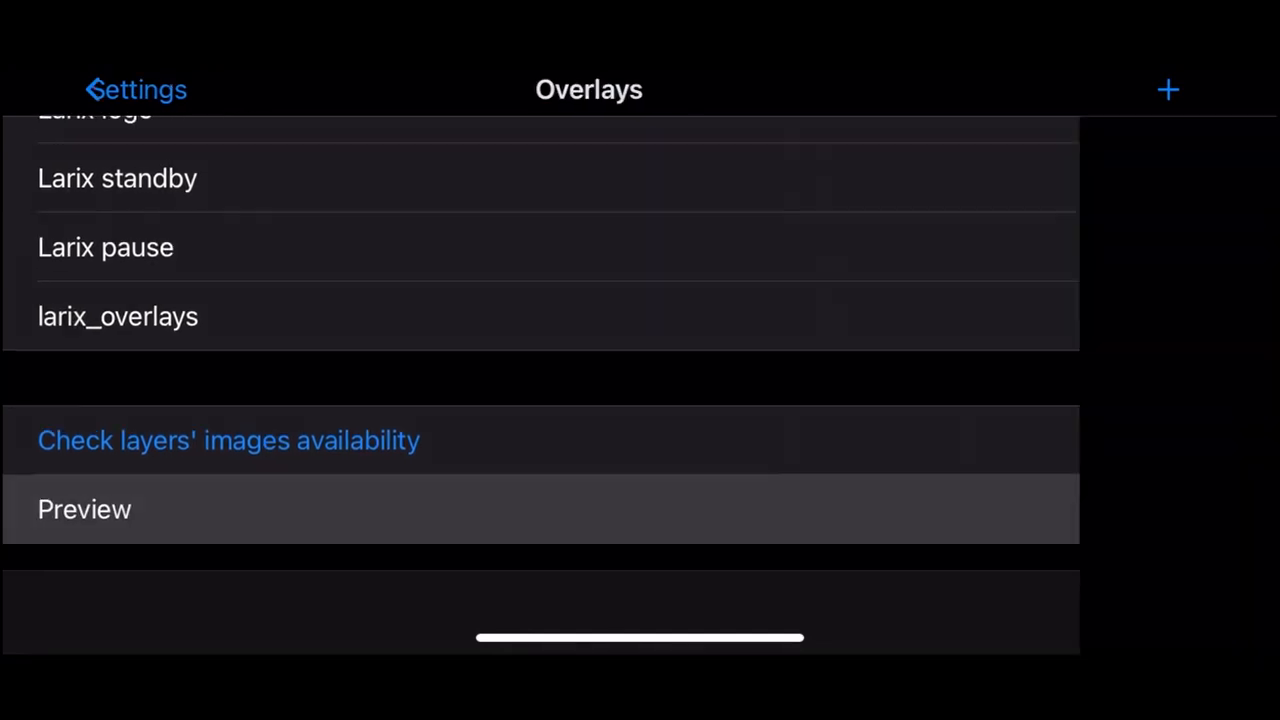
- Show the camera view and bring up the quick menu's Overlays toggles
click(118, 316)
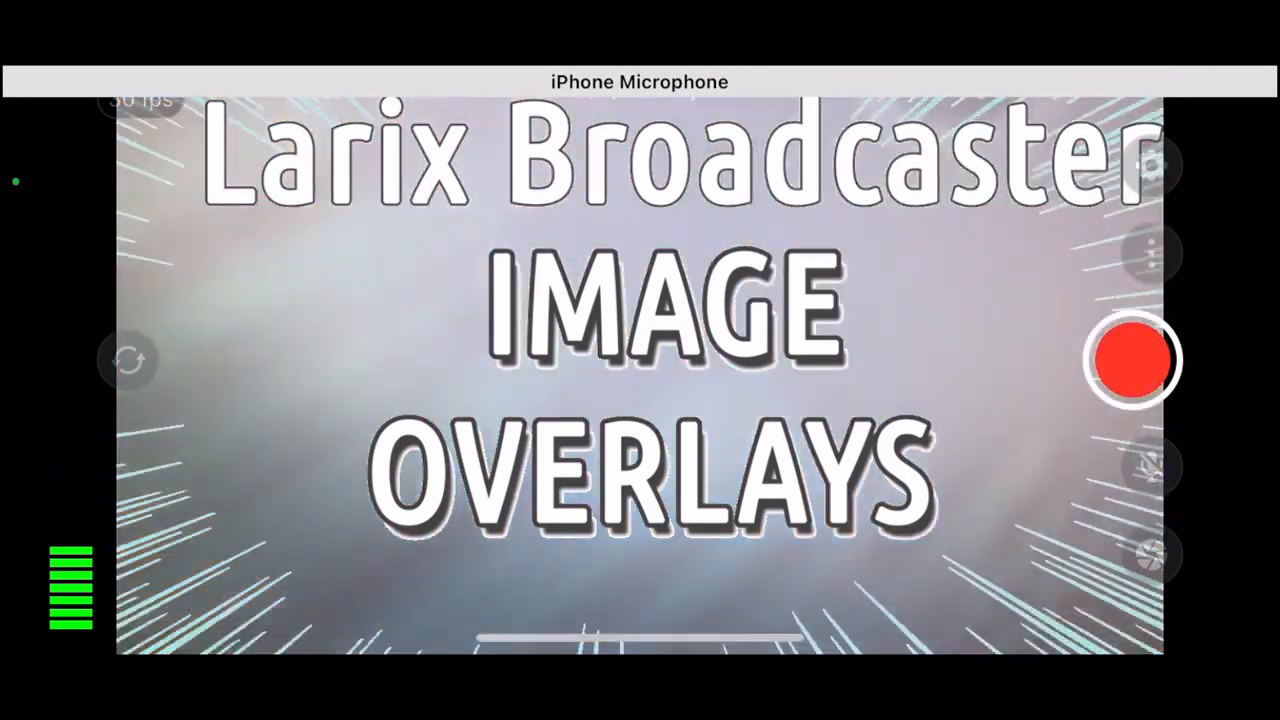
click(1150, 164)
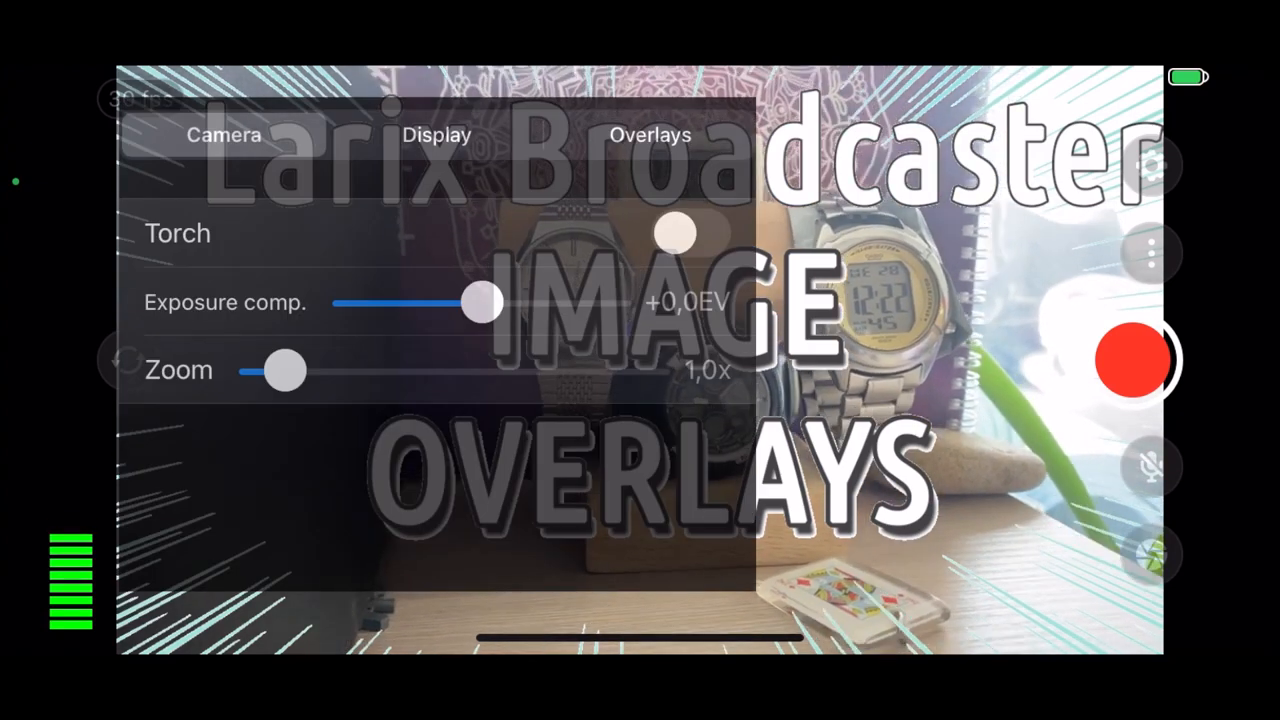
click(650, 136)
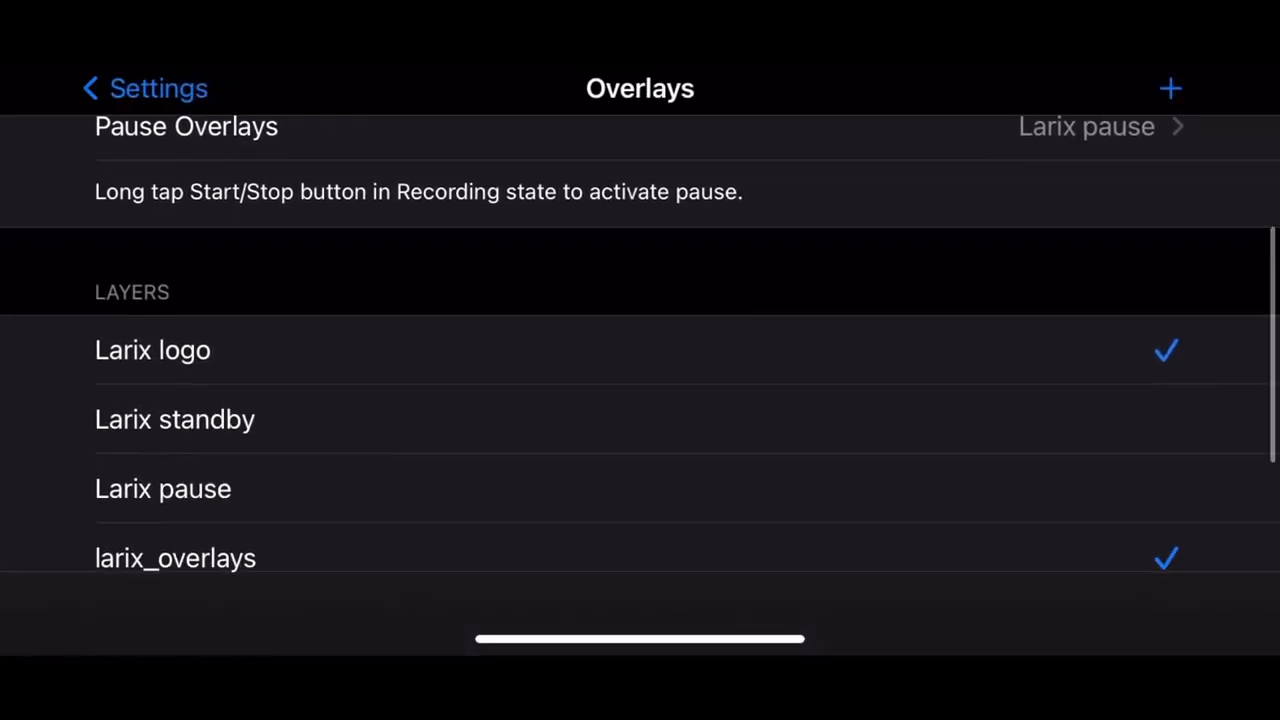
click(152, 348)
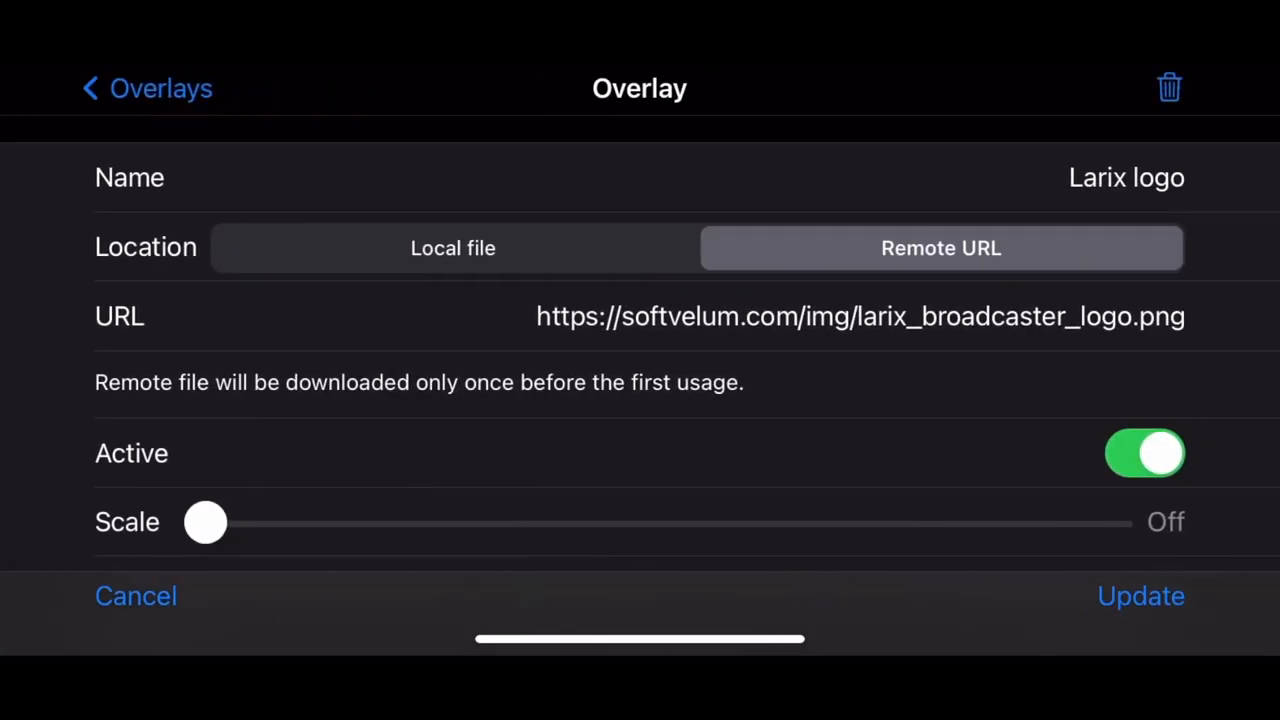
click(860, 316)
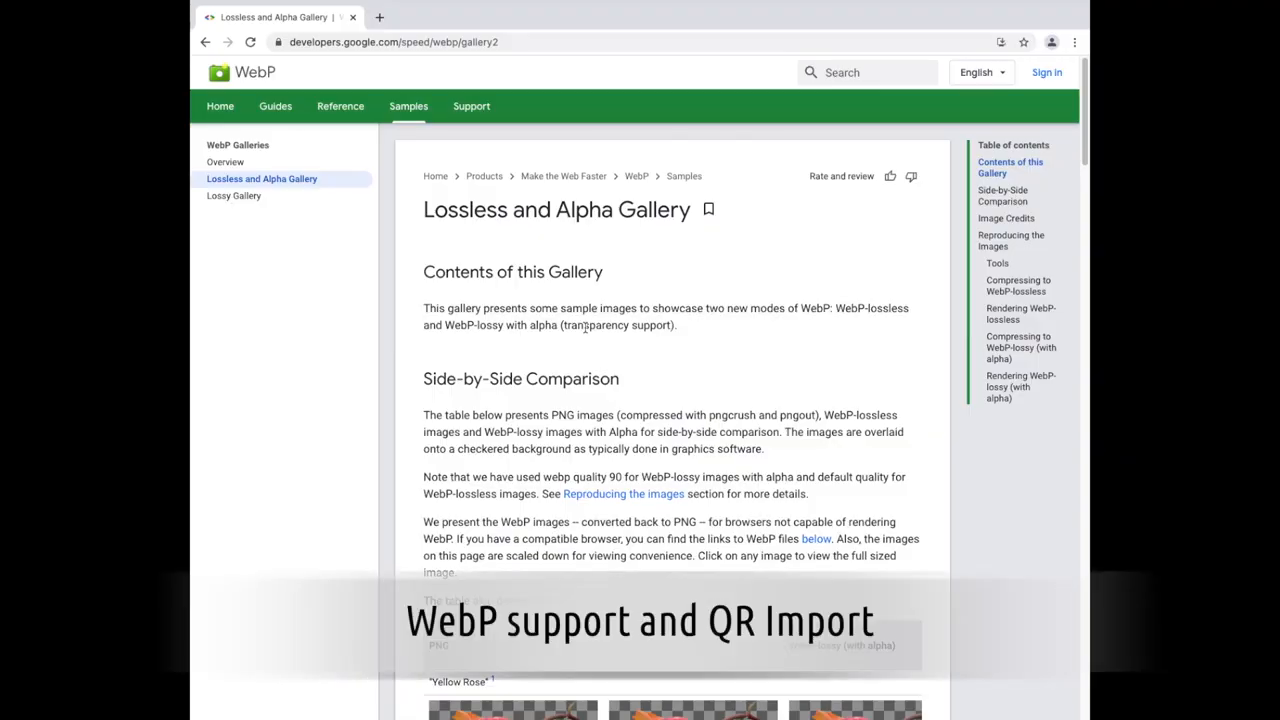
- Create a QR code for the WebP-lossless Yellow Rose image in the gallery
scroll(down, 3)
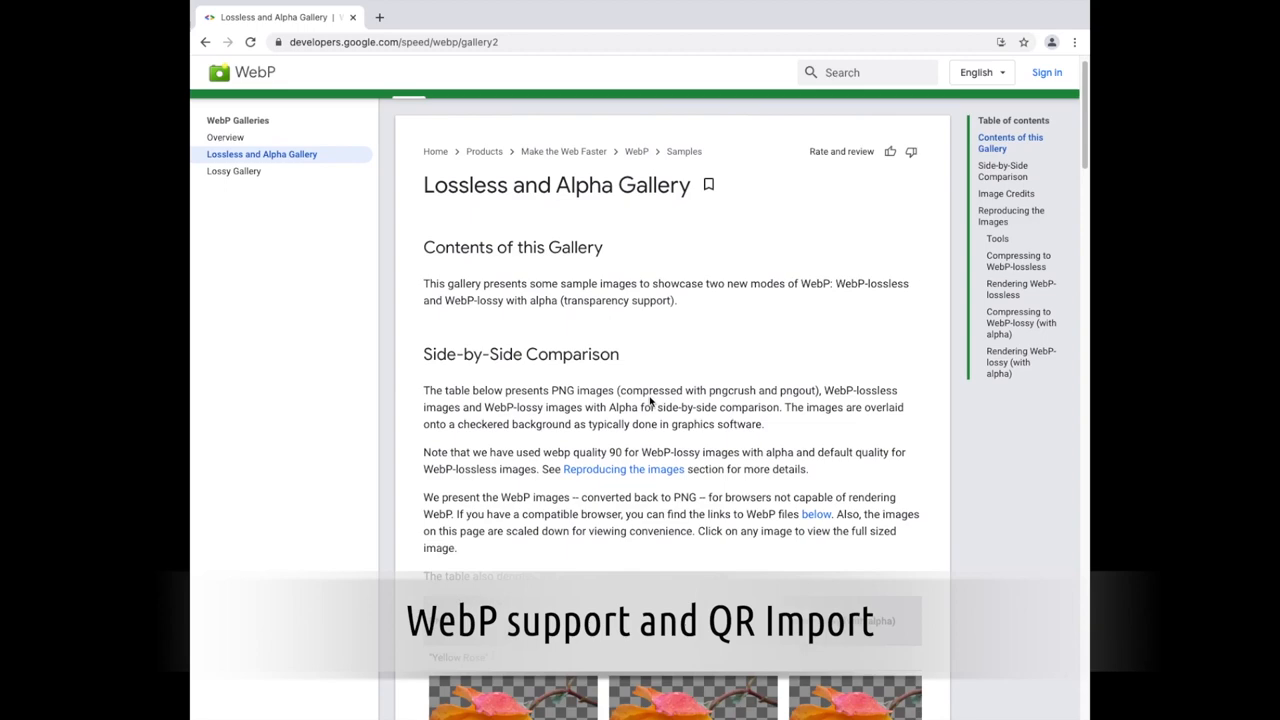
scroll(down, 3)
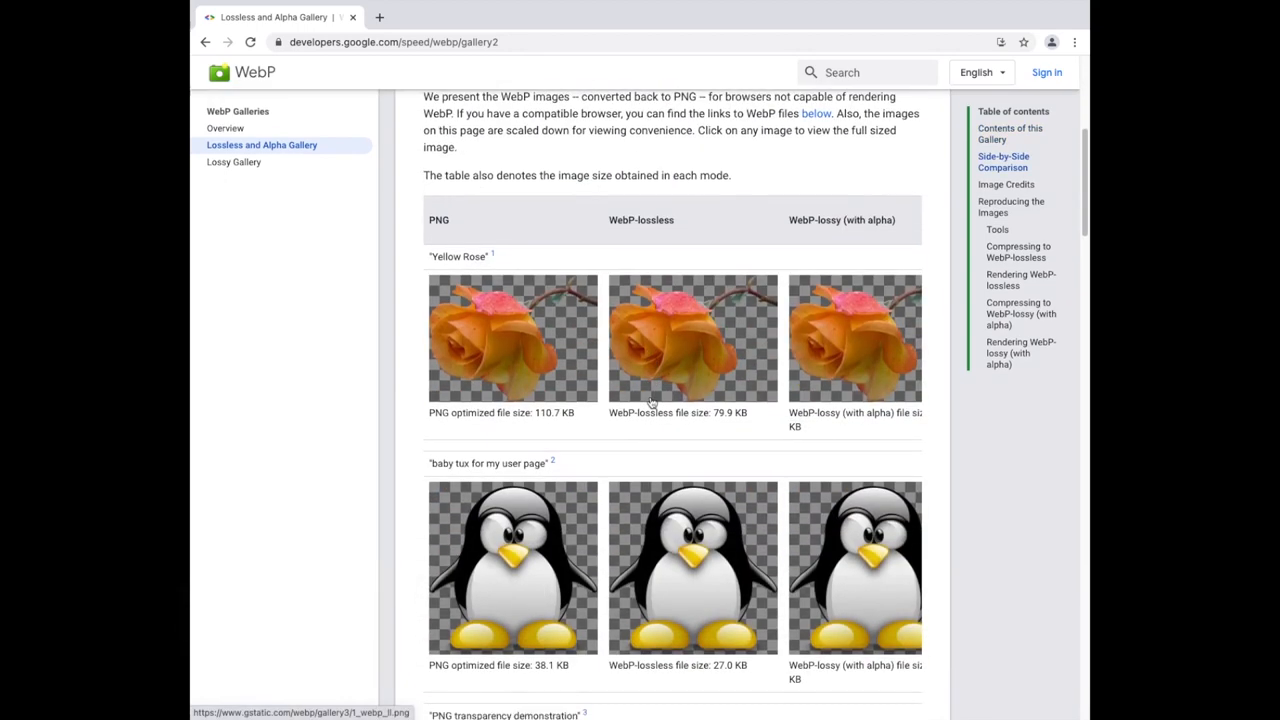
scroll(down, 3)
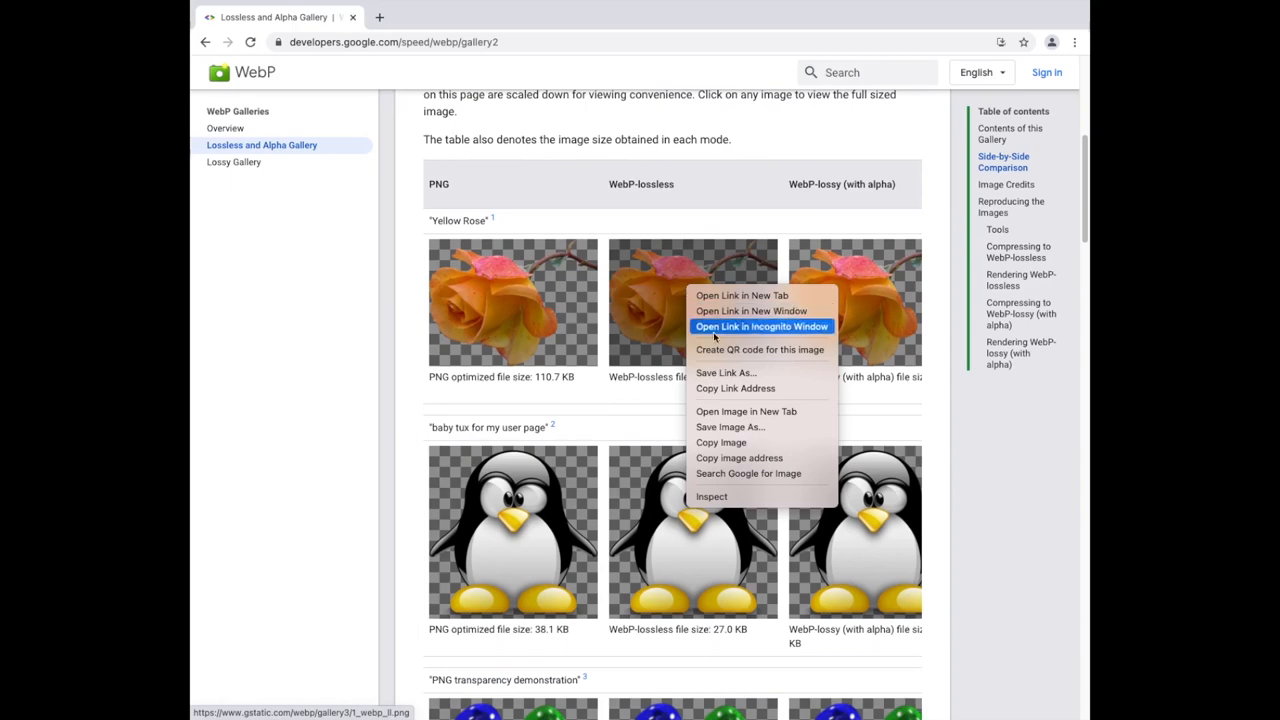
click(760, 348)
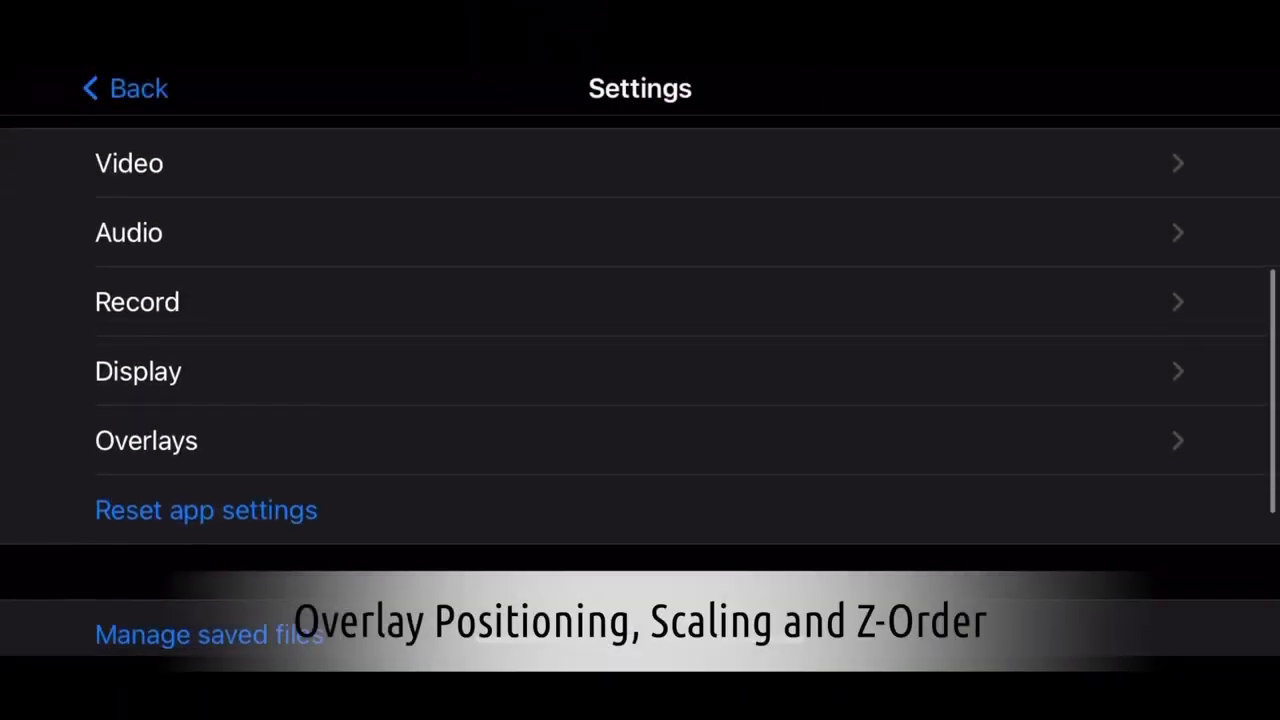
- Scale the webp-rose overlay up to 36% and update the layer
click(146, 440)
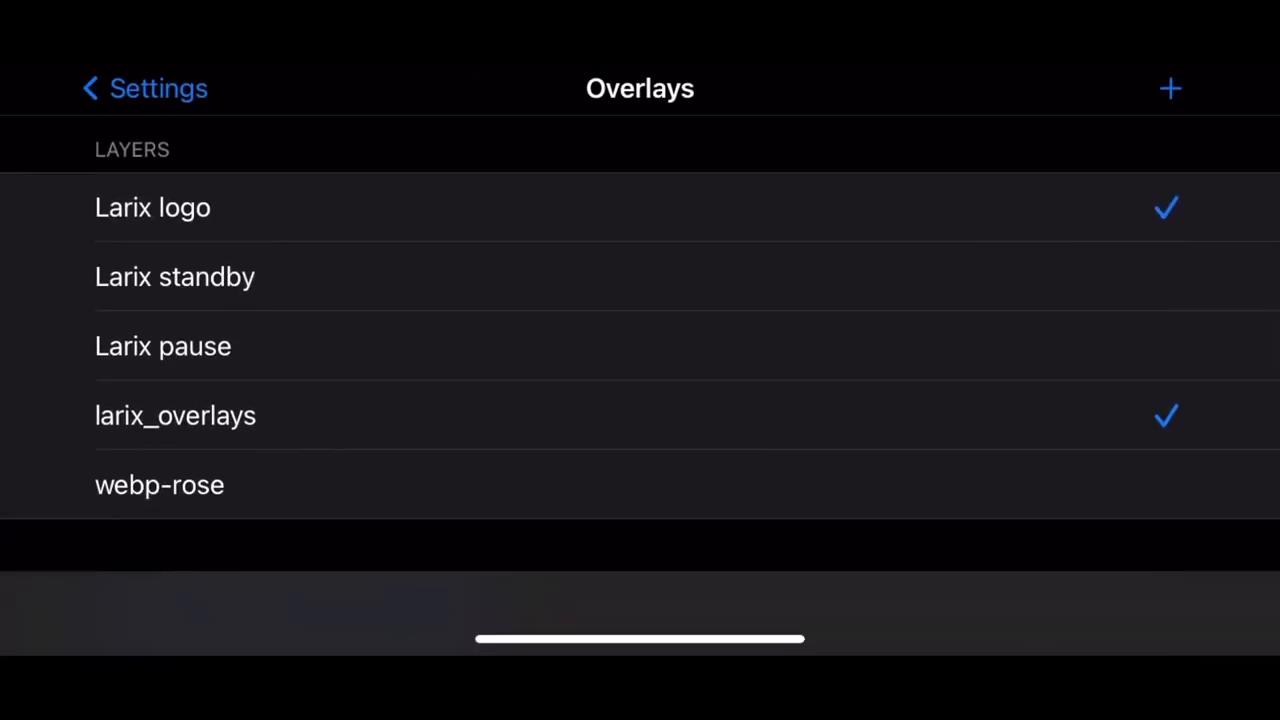
click(160, 486)
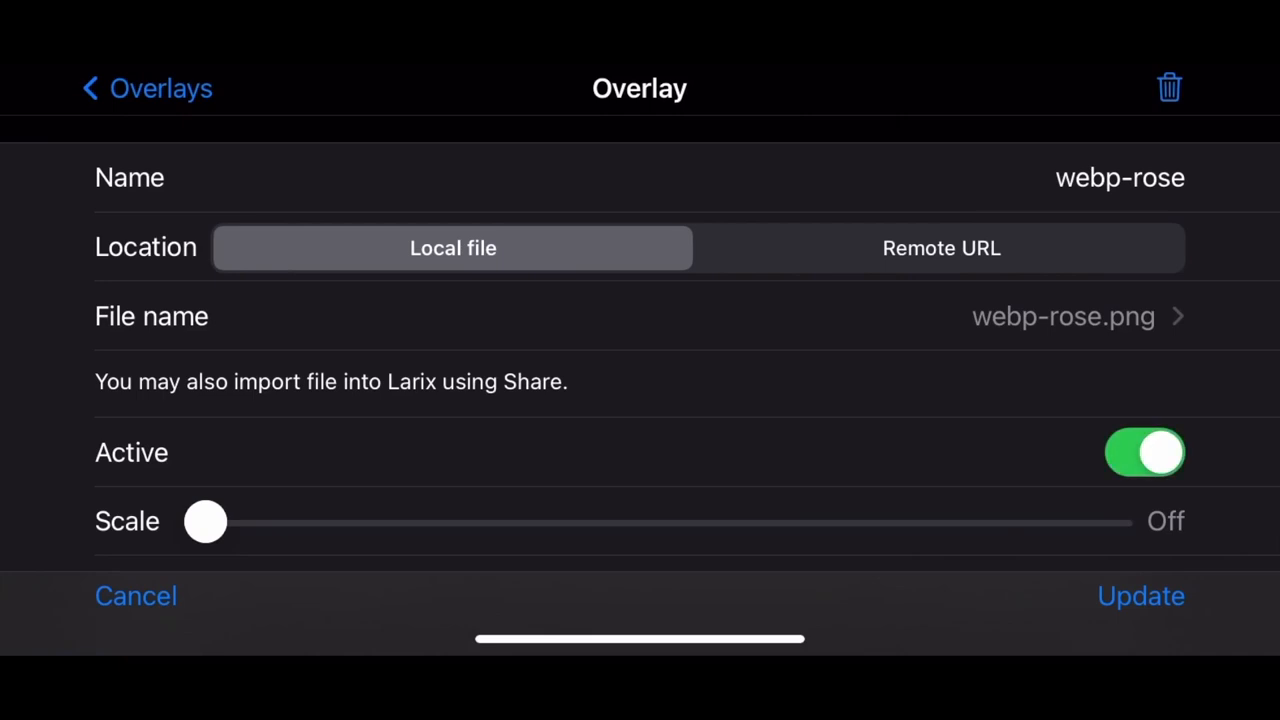
scroll(down, 3)
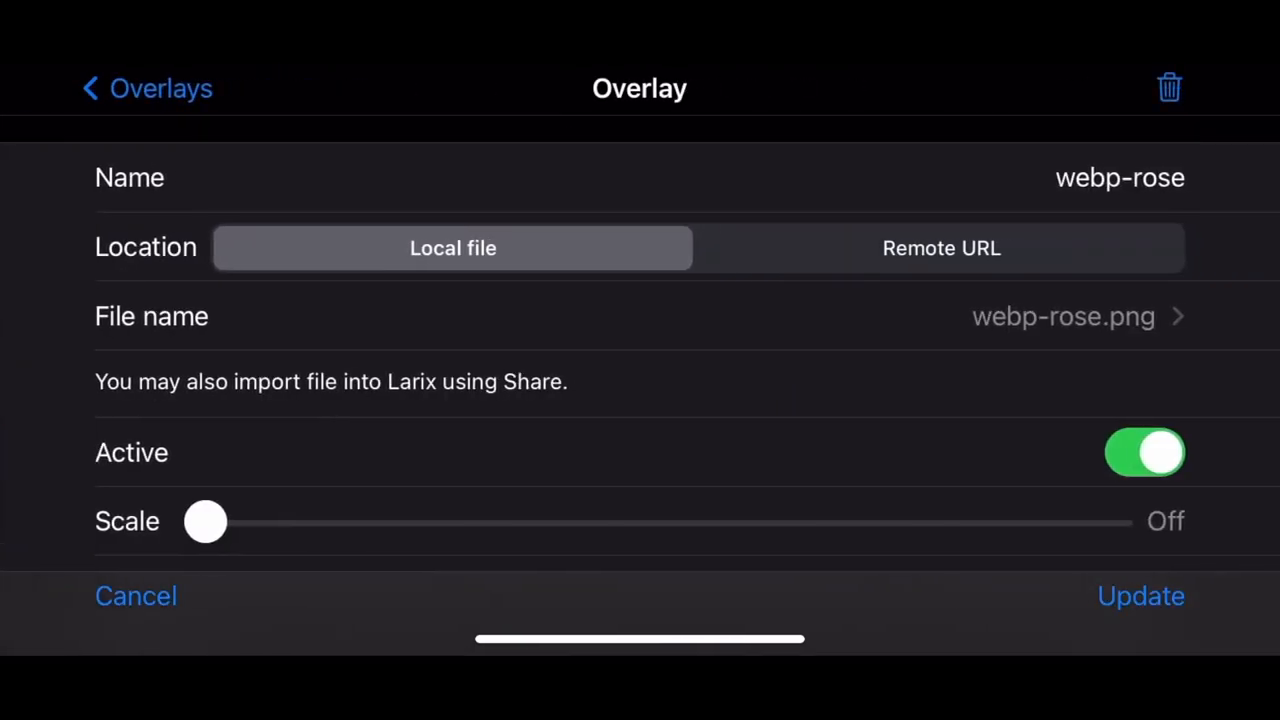
scroll(down, 3)
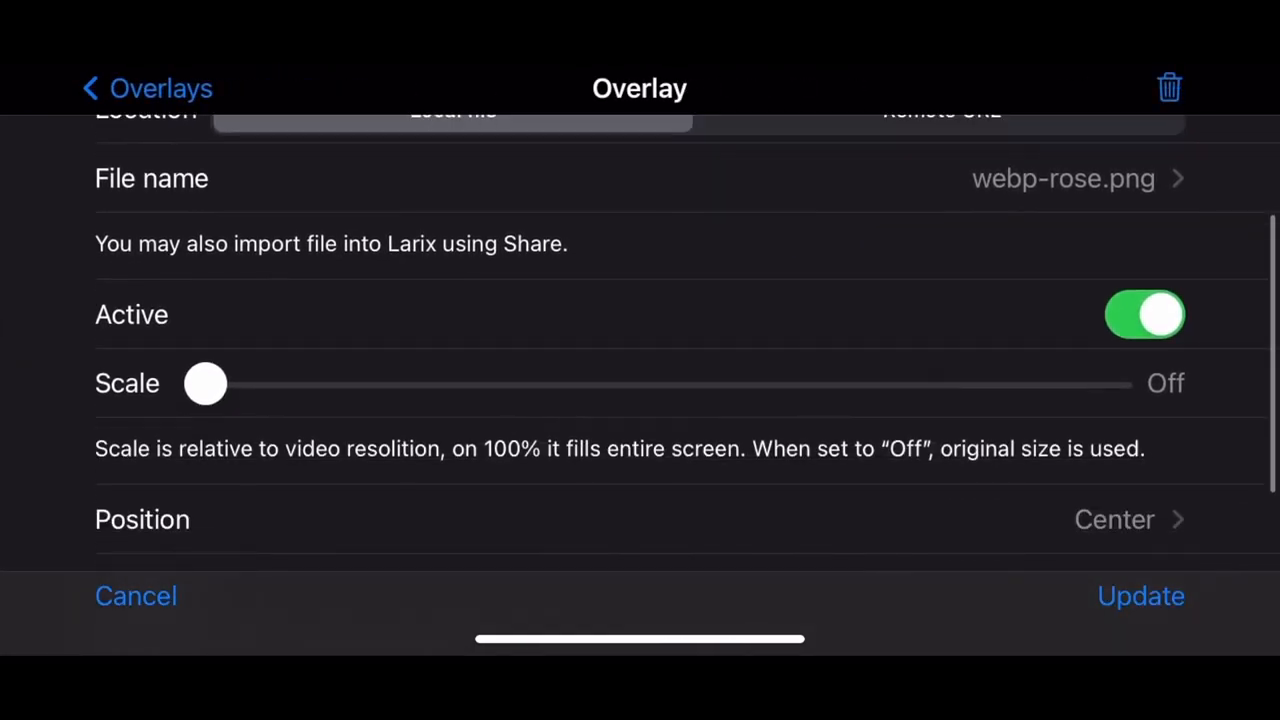
drag(204, 384, 330, 408)
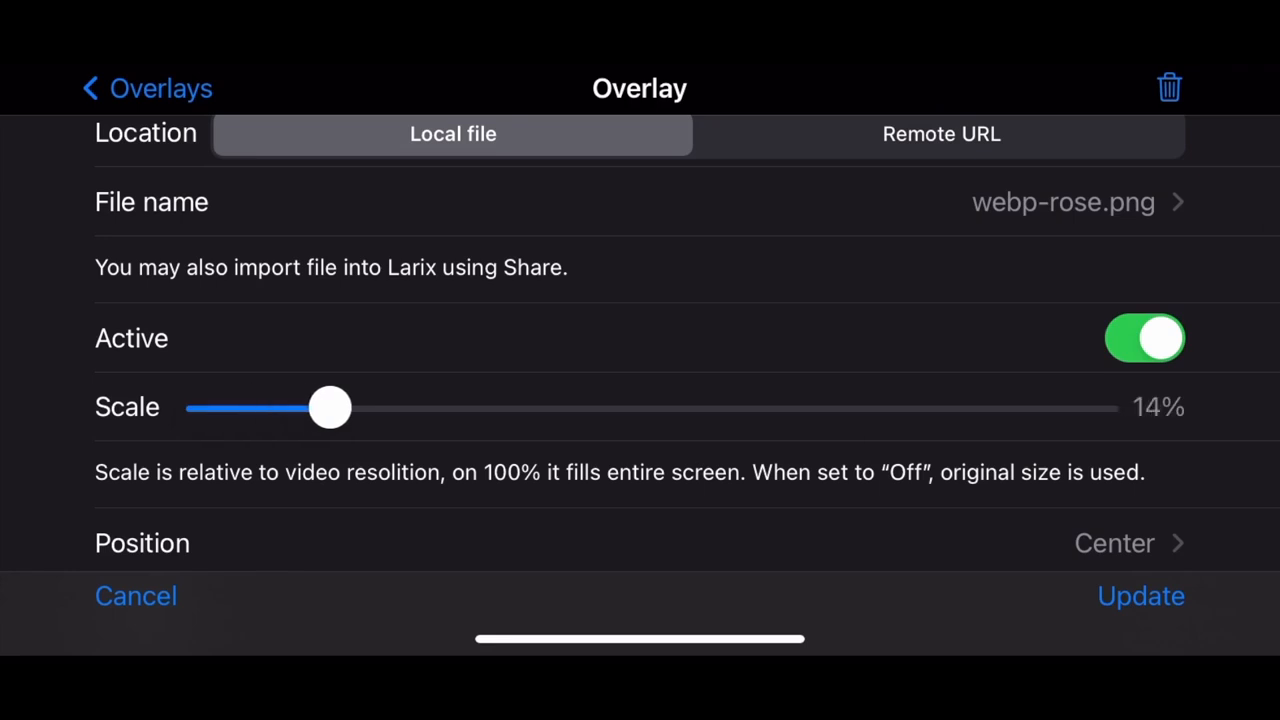
drag(330, 408, 524, 408)
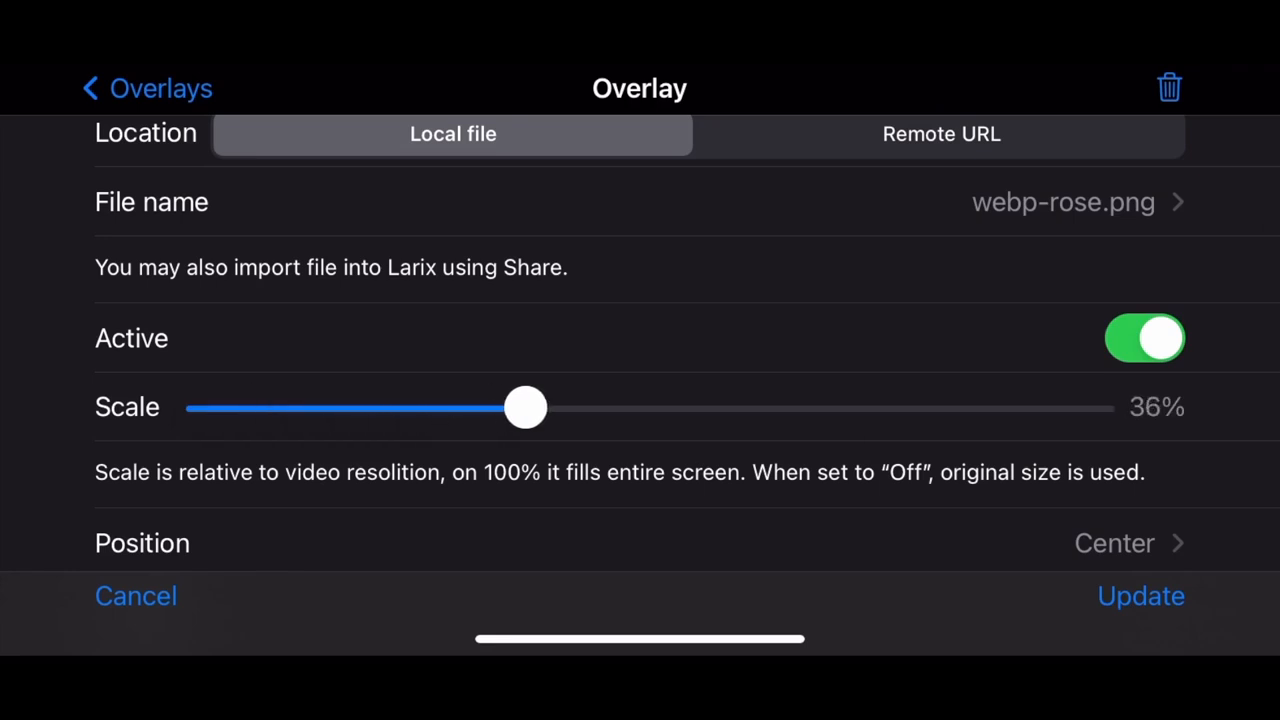
click(1140, 596)
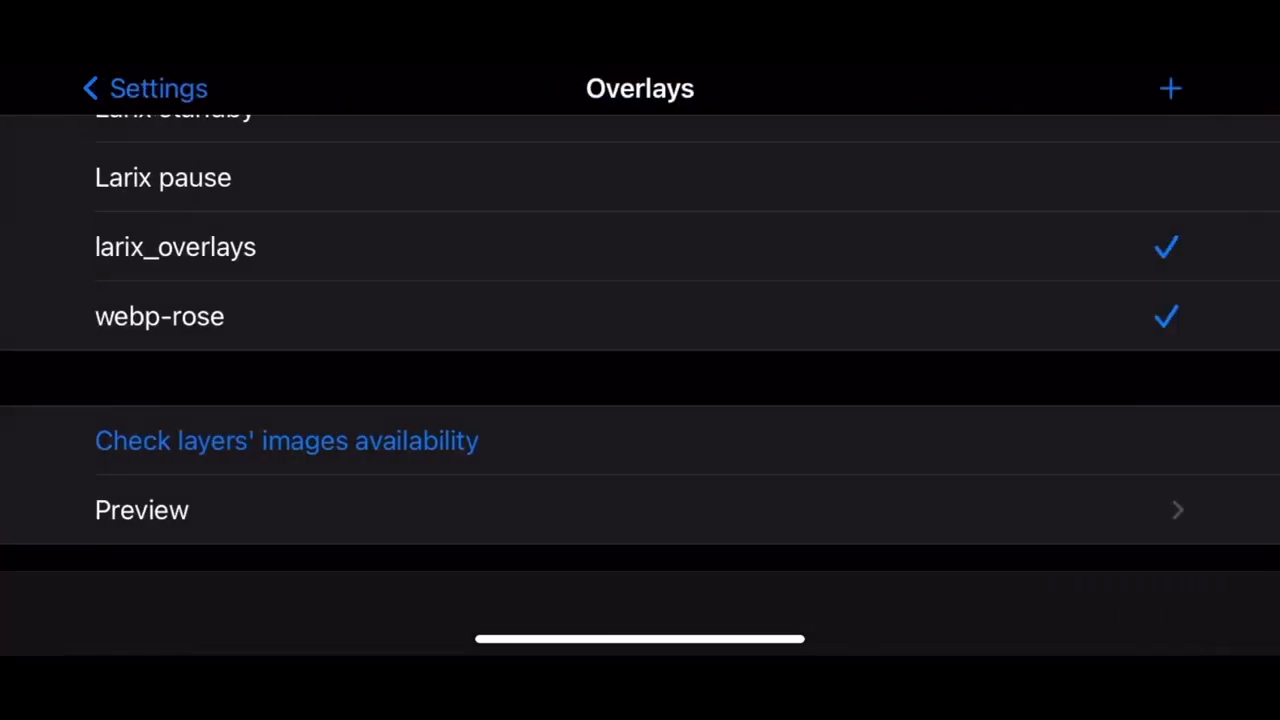
- Reopen webp-rose and raise its scale to 45%, then update
click(160, 316)
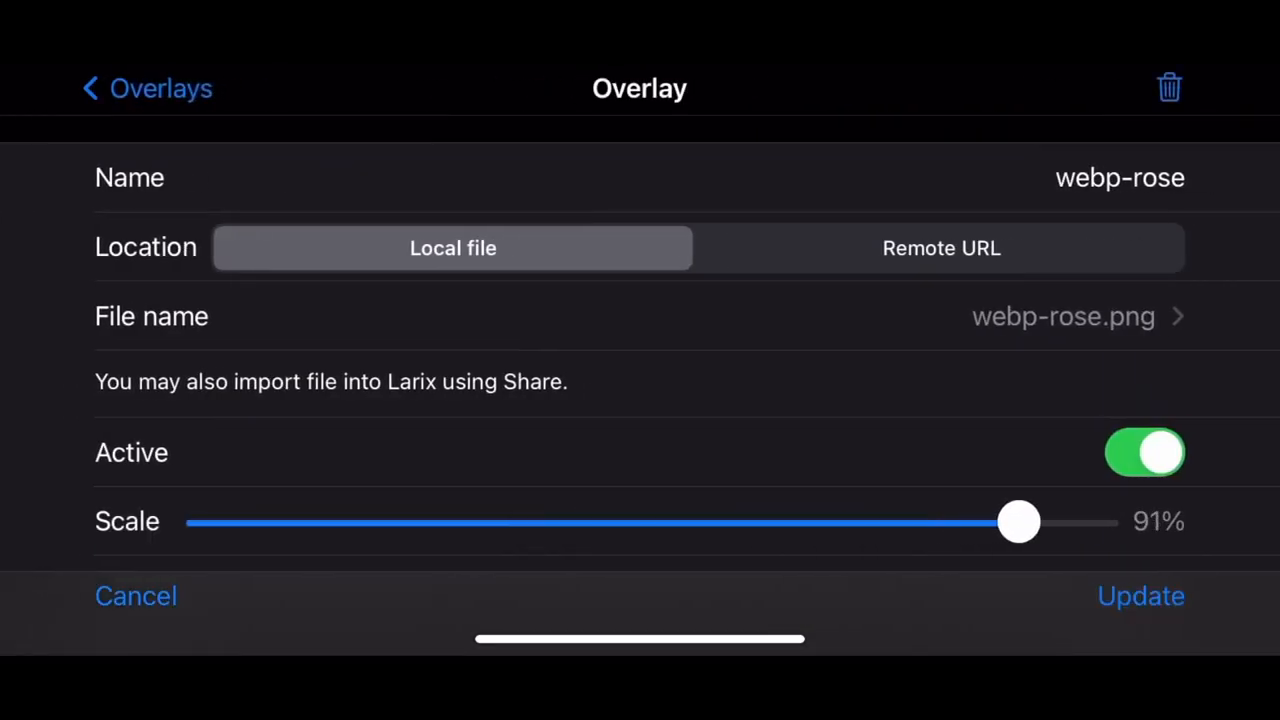
drag(1018, 520, 1088, 520)
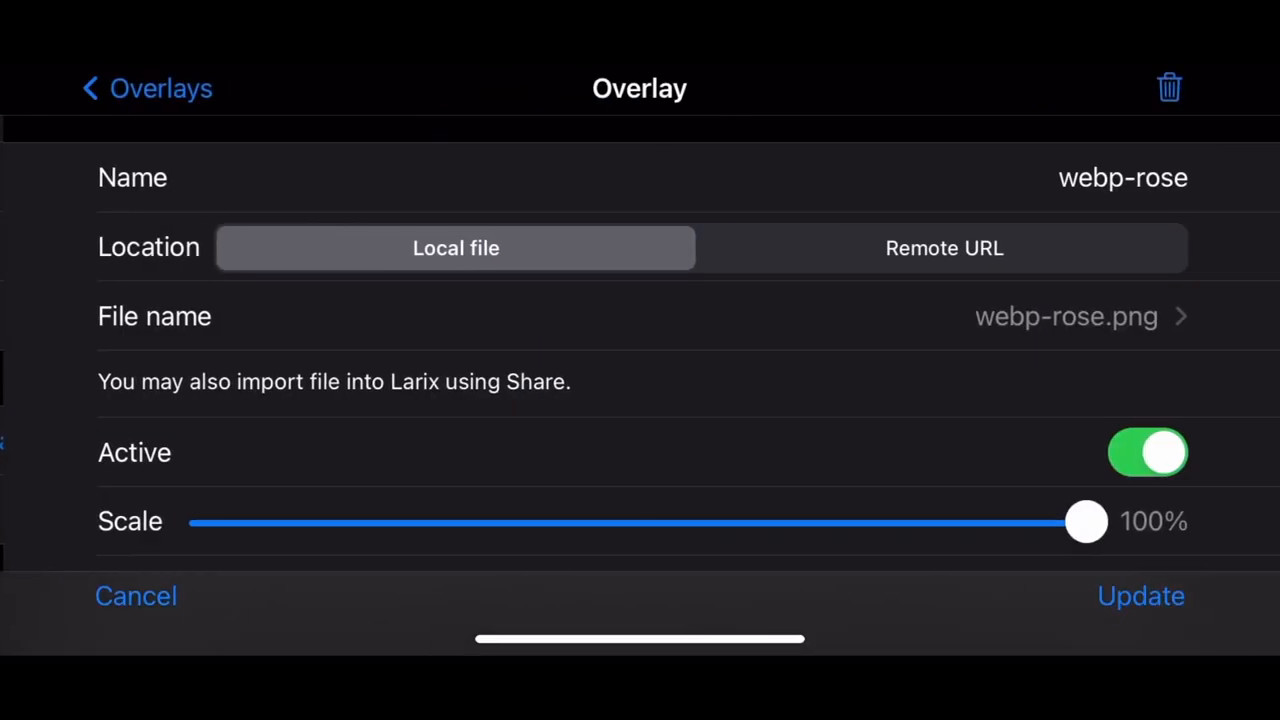
click(1140, 596)
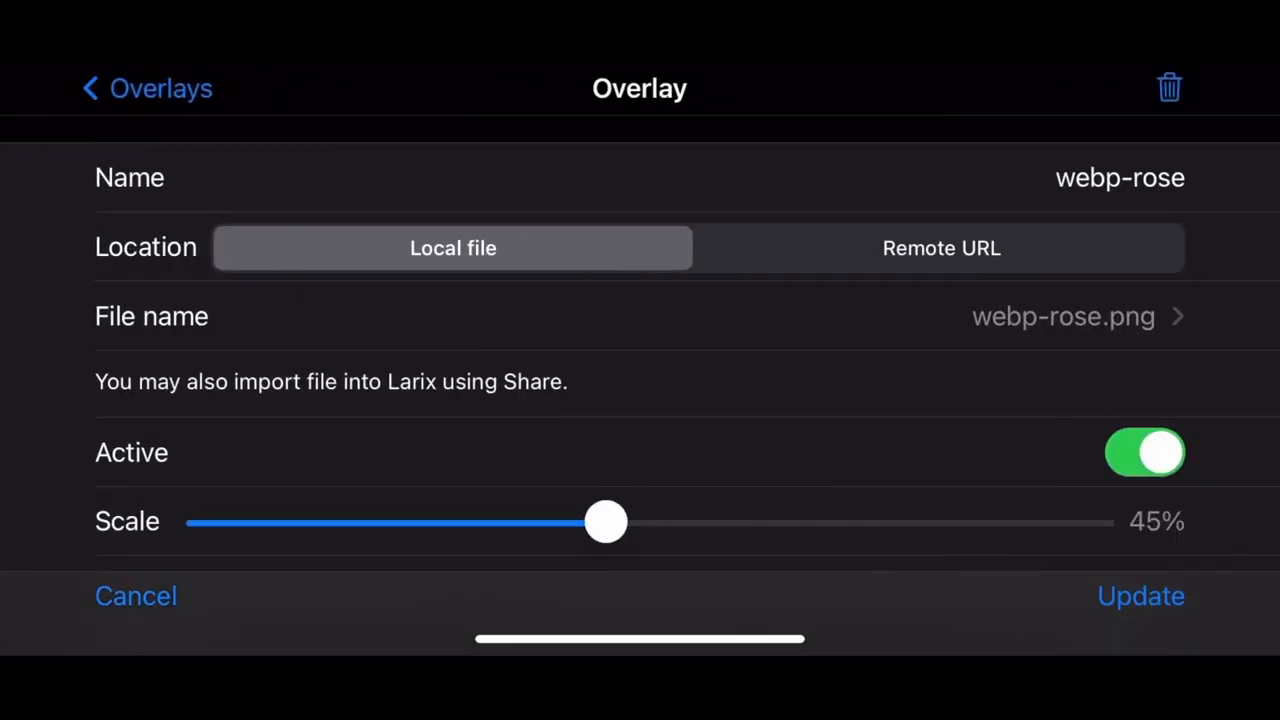
scroll(down, 3)
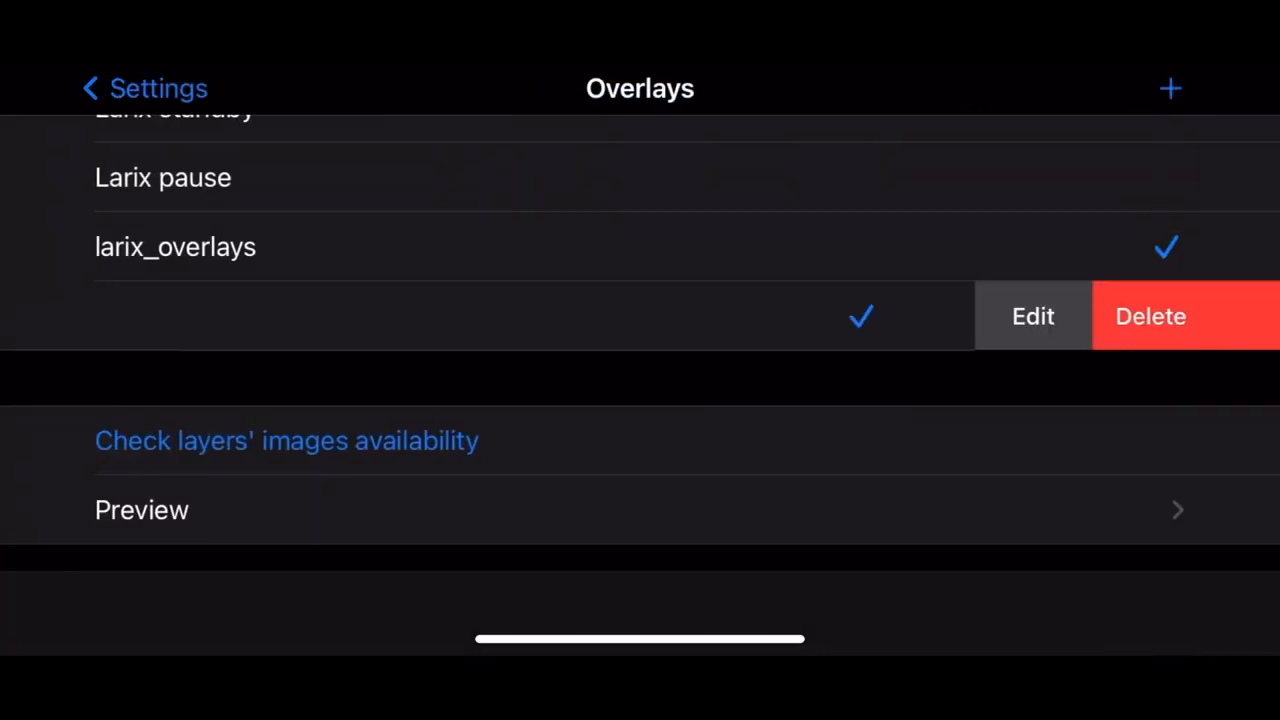
- Give webp-rose a custom position and move it to the top of the Layers list
click(1032, 316)
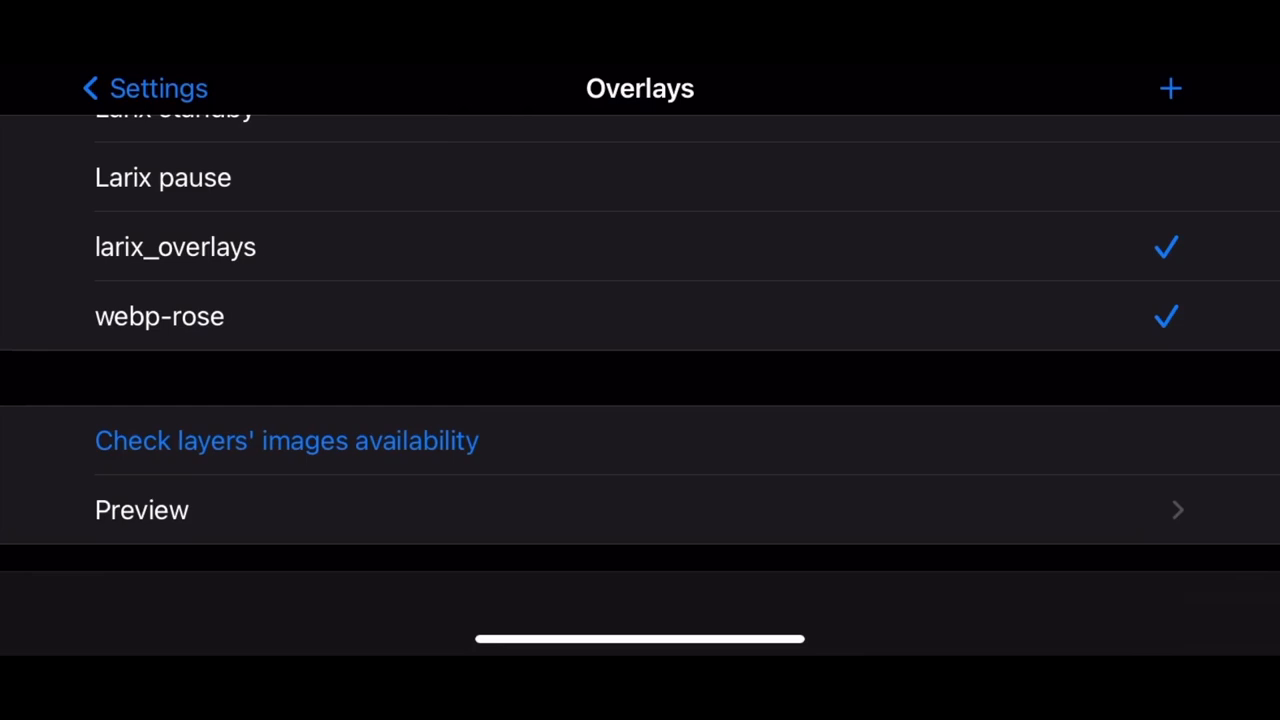
click(160, 316)
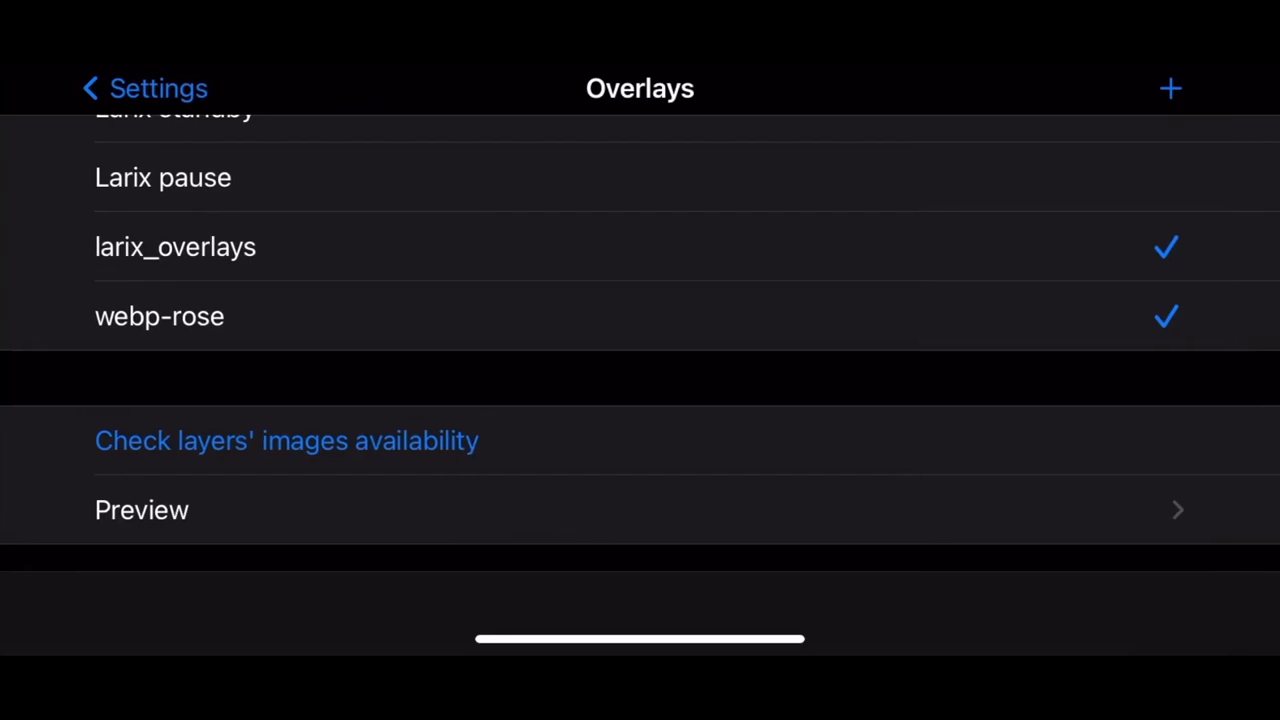
click(160, 316)
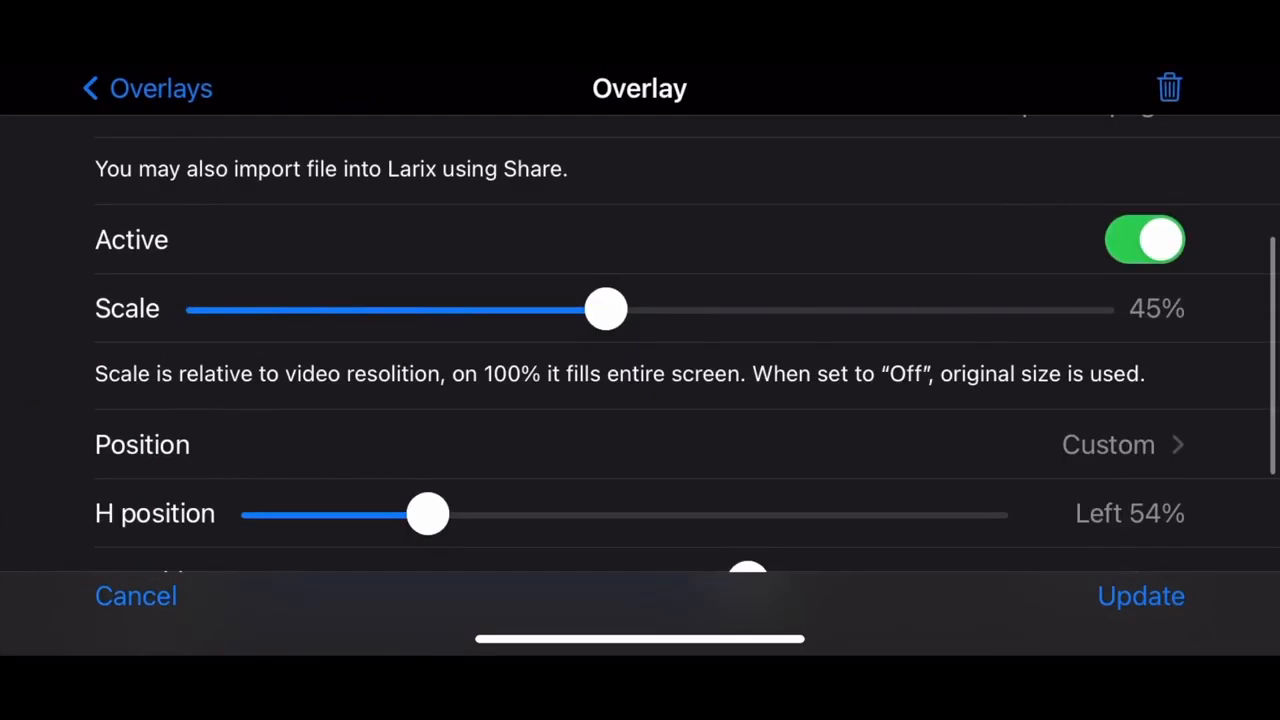
click(1176, 280)
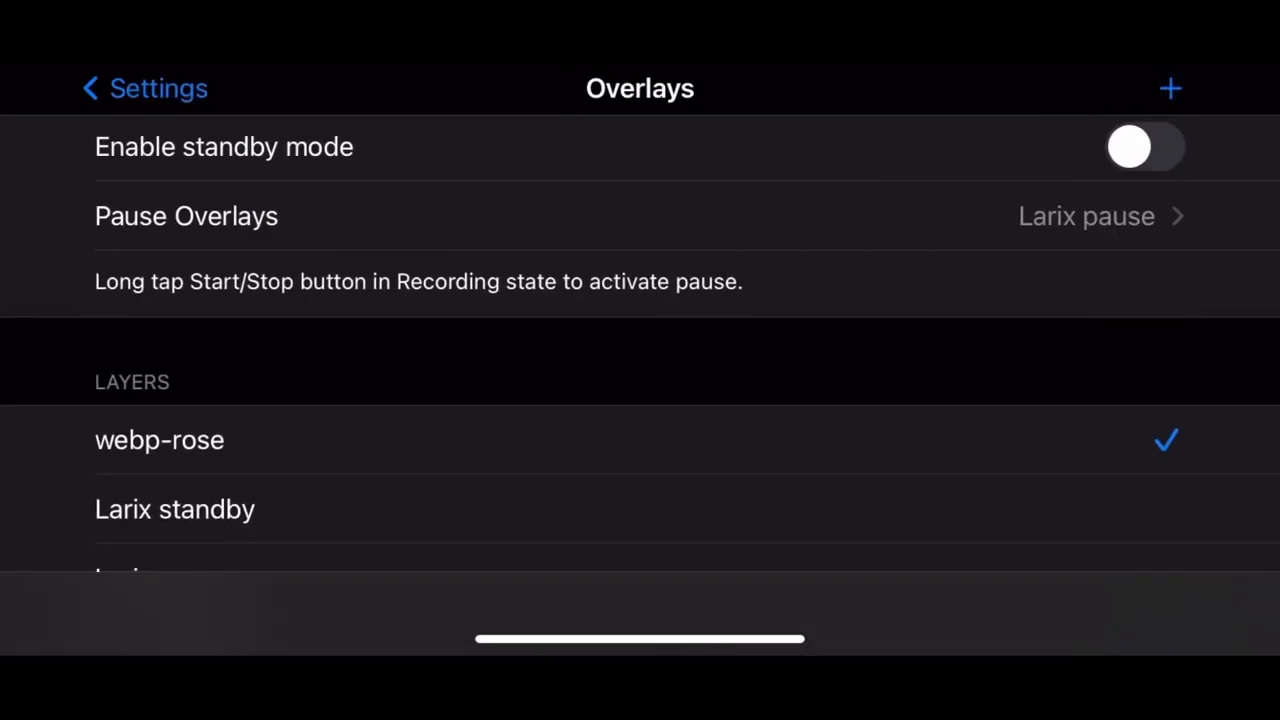
- Return to the camera screen with the quick overlay switches listed, all off
scroll(down, 3)
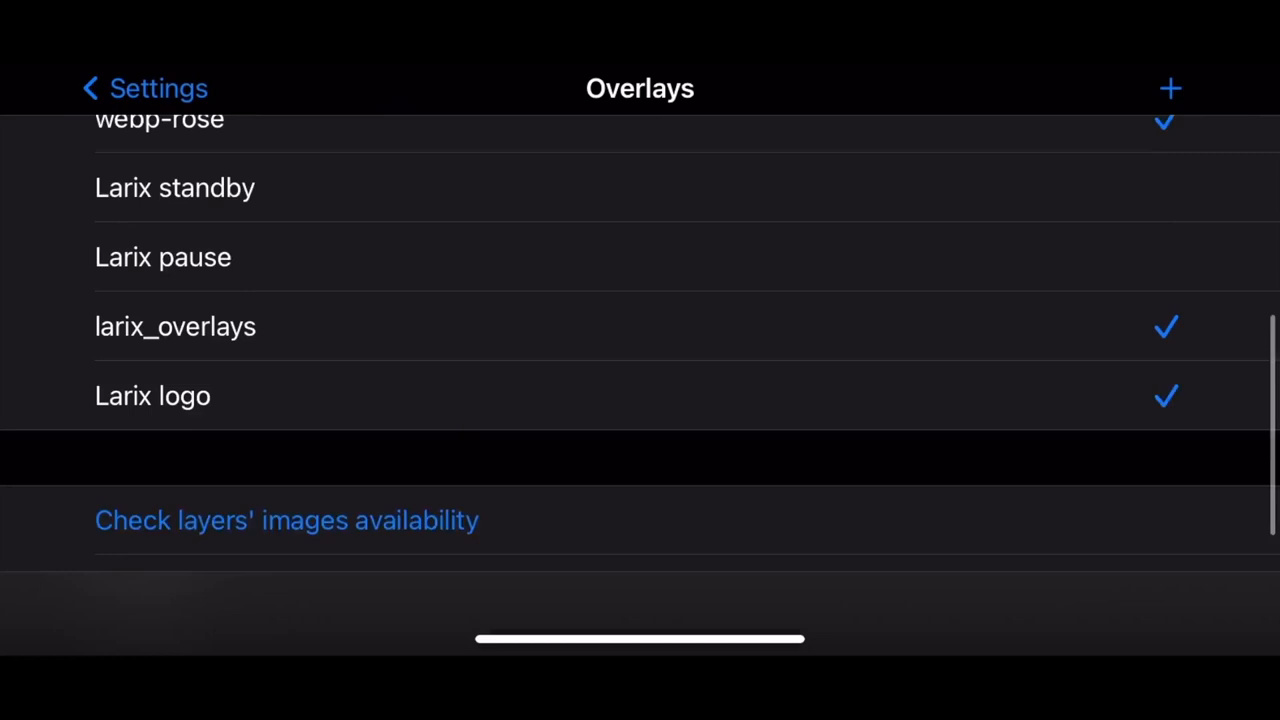
click(160, 118)
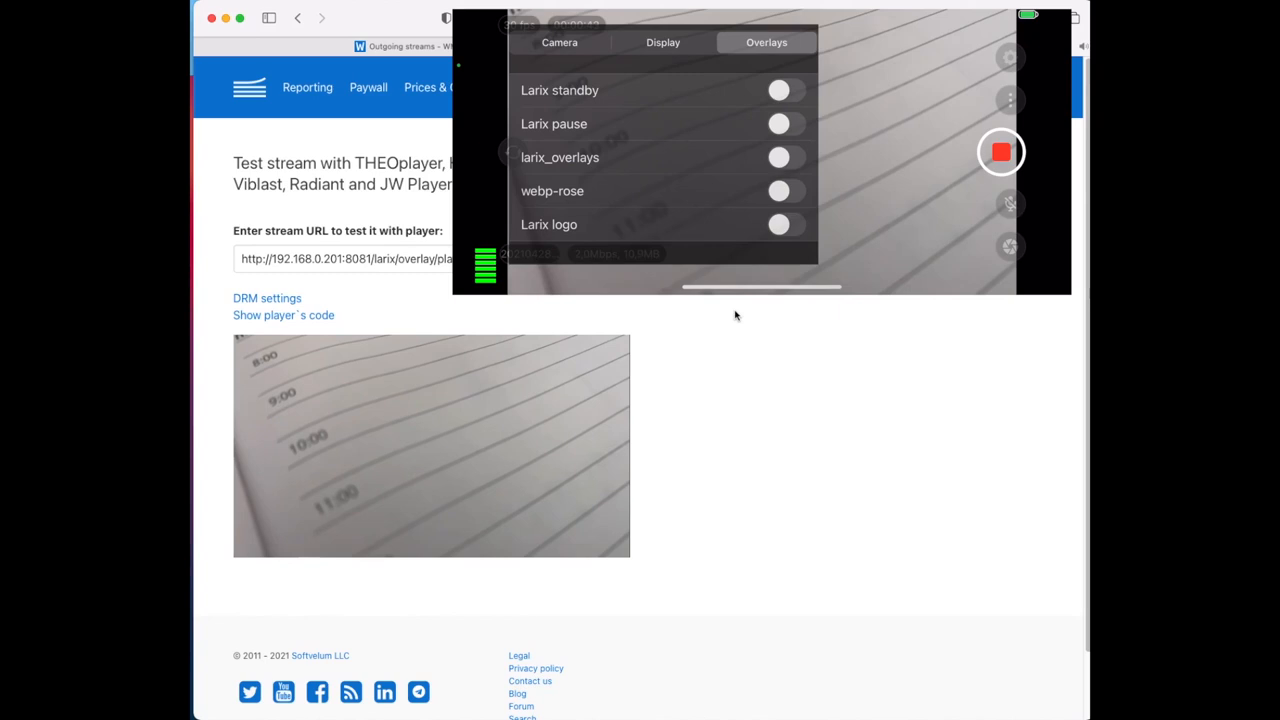
- Switch Larix logo, webp-rose and larix_overlays on, then turn webp-rose and larix_overlays off
click(784, 224)
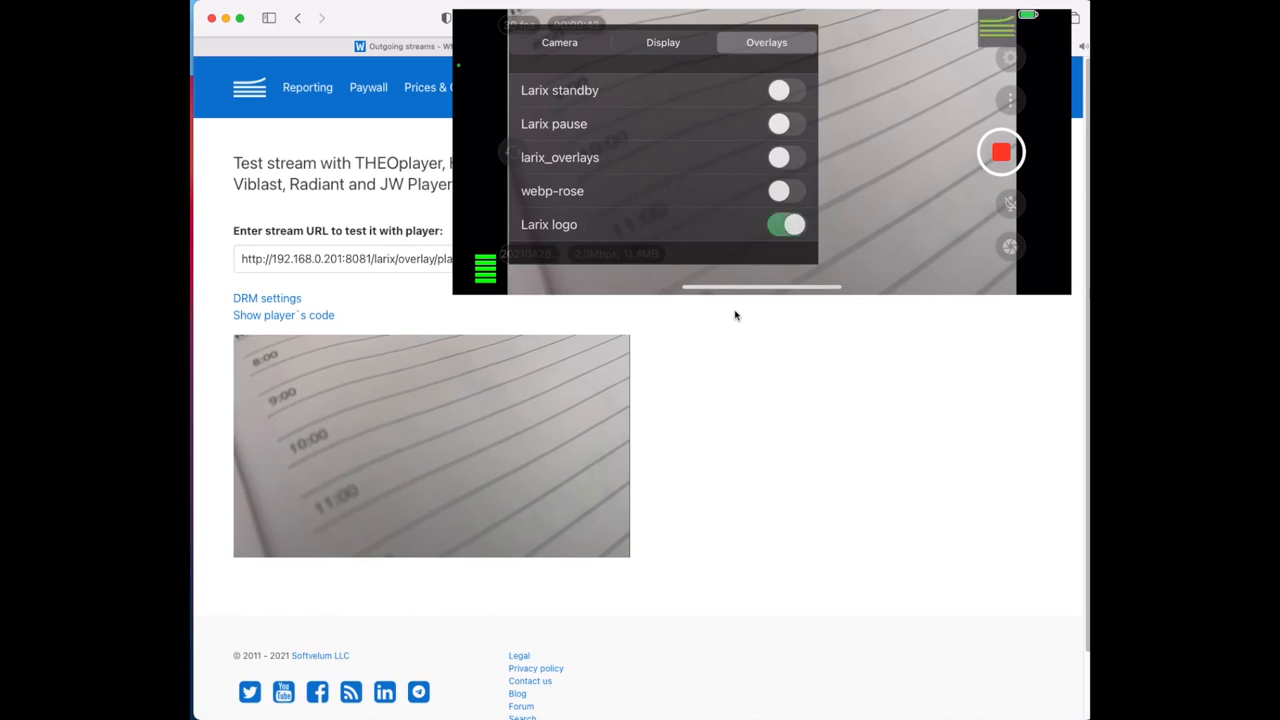
click(784, 192)
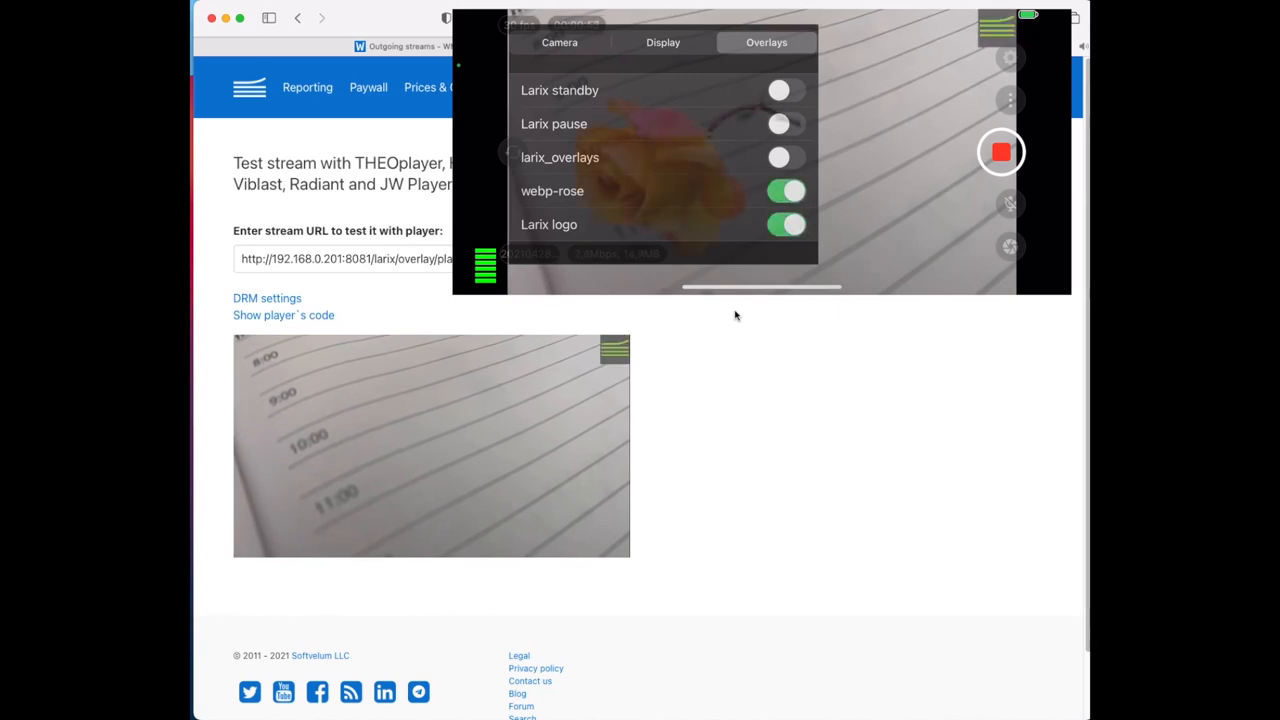
click(784, 156)
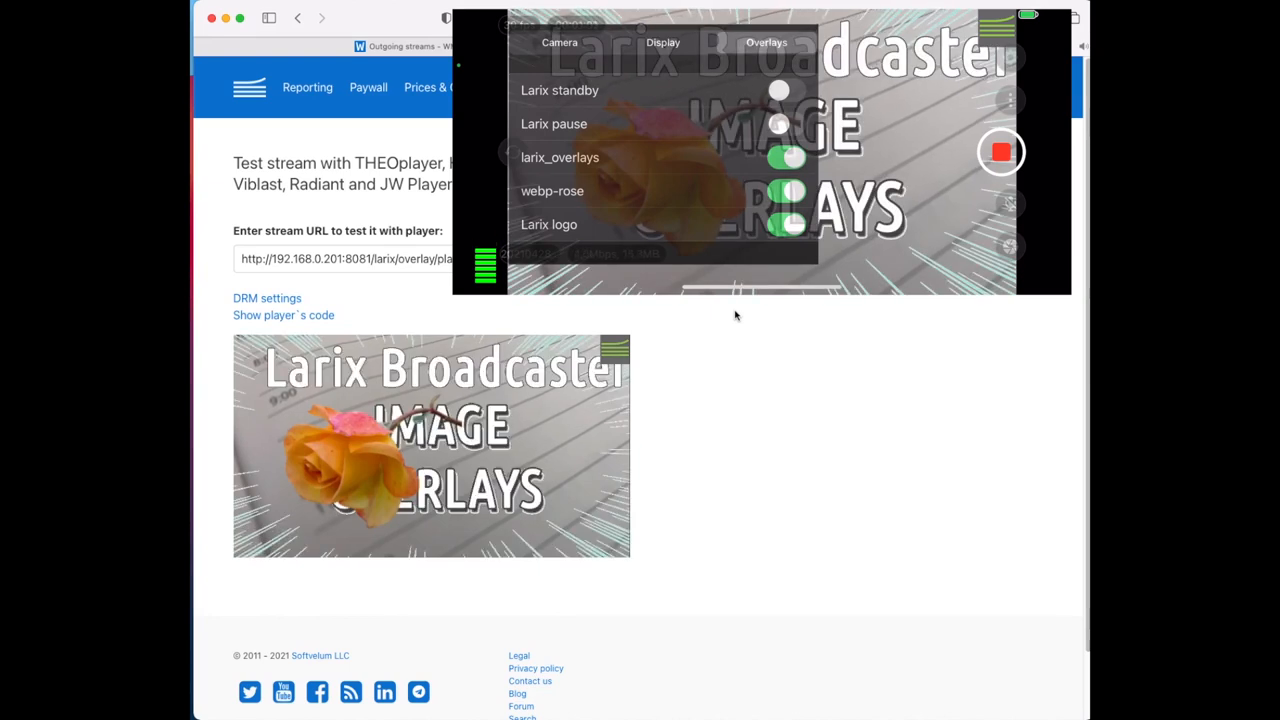
click(788, 190)
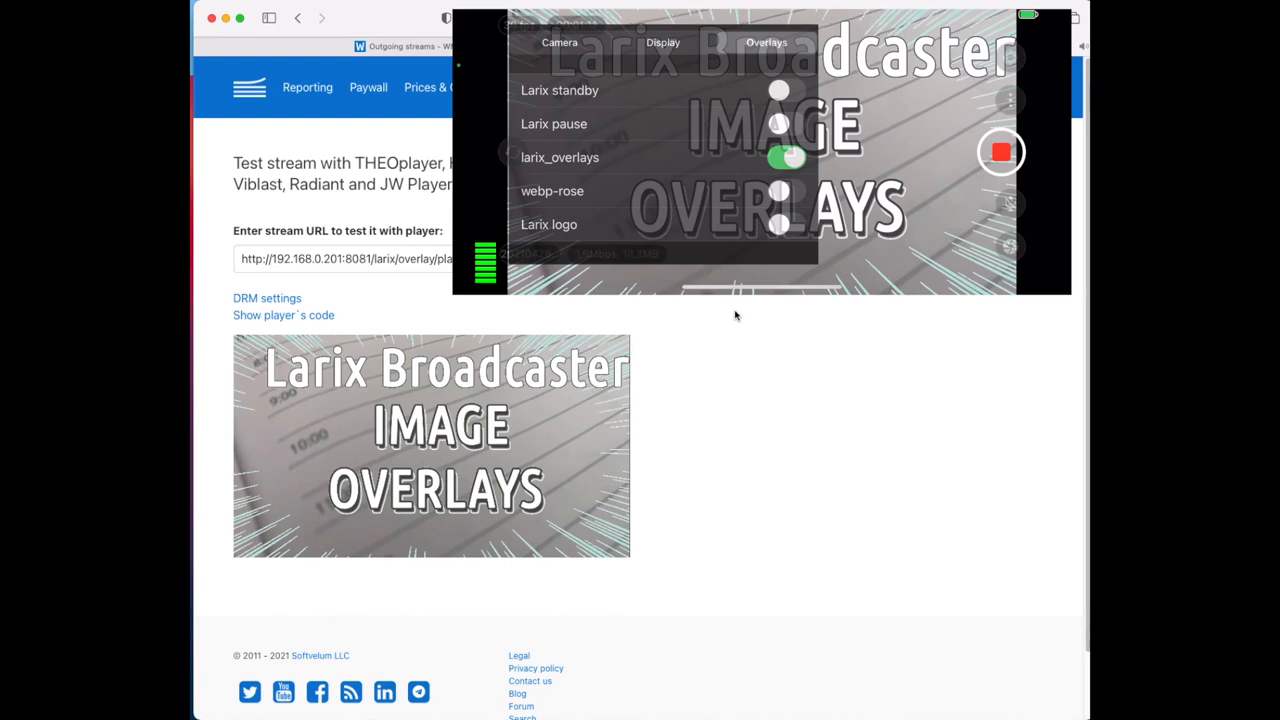
click(784, 156)
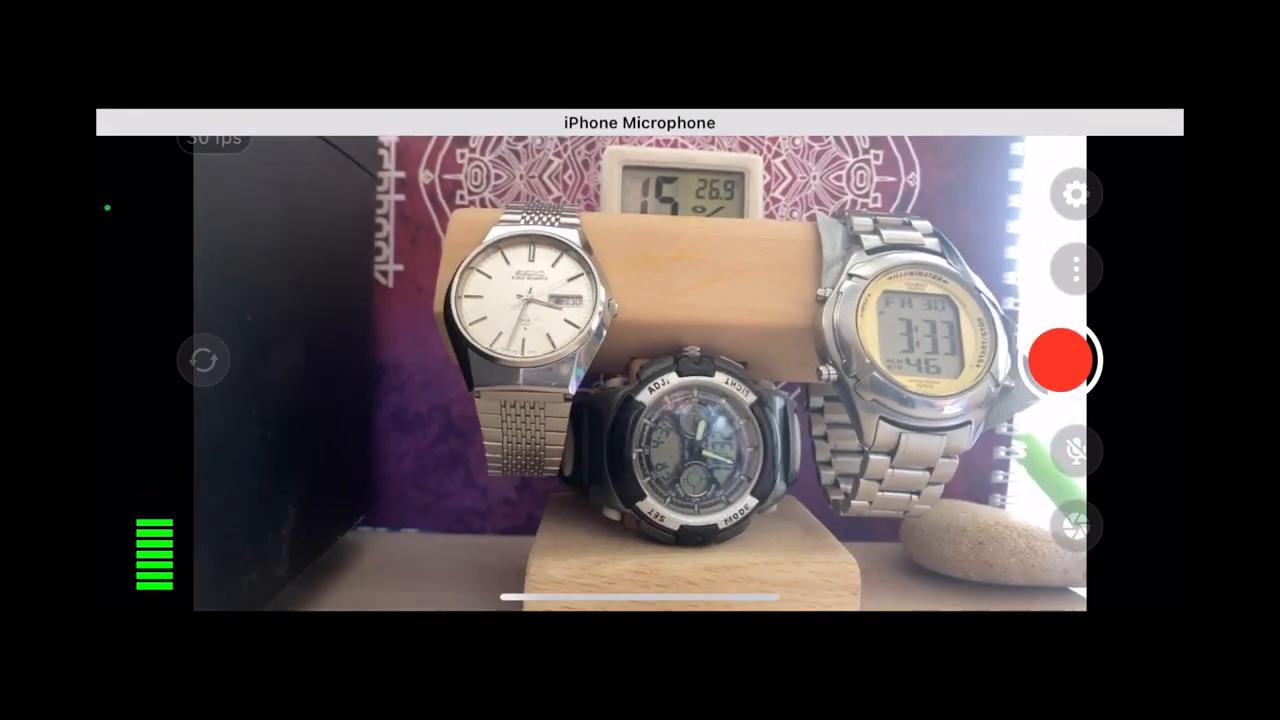
- Enable standby mode with Larix standby as the standby overlay and leave settings
click(1074, 194)
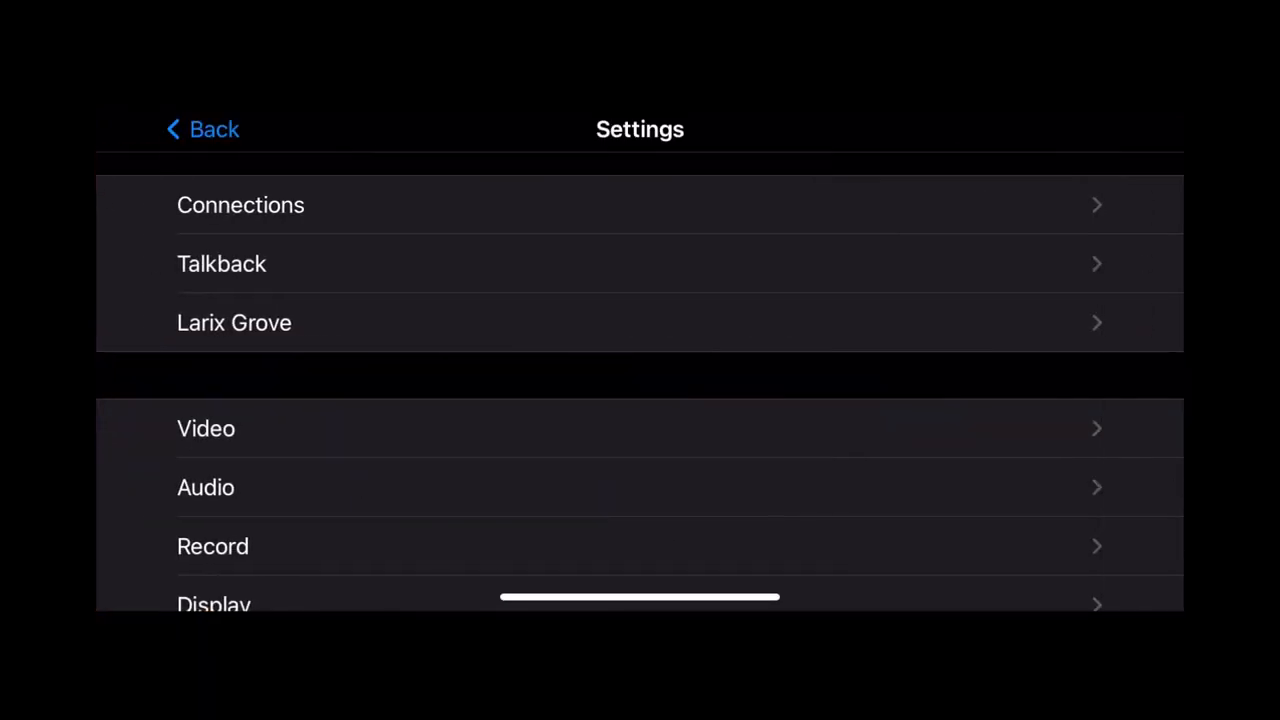
click(234, 322)
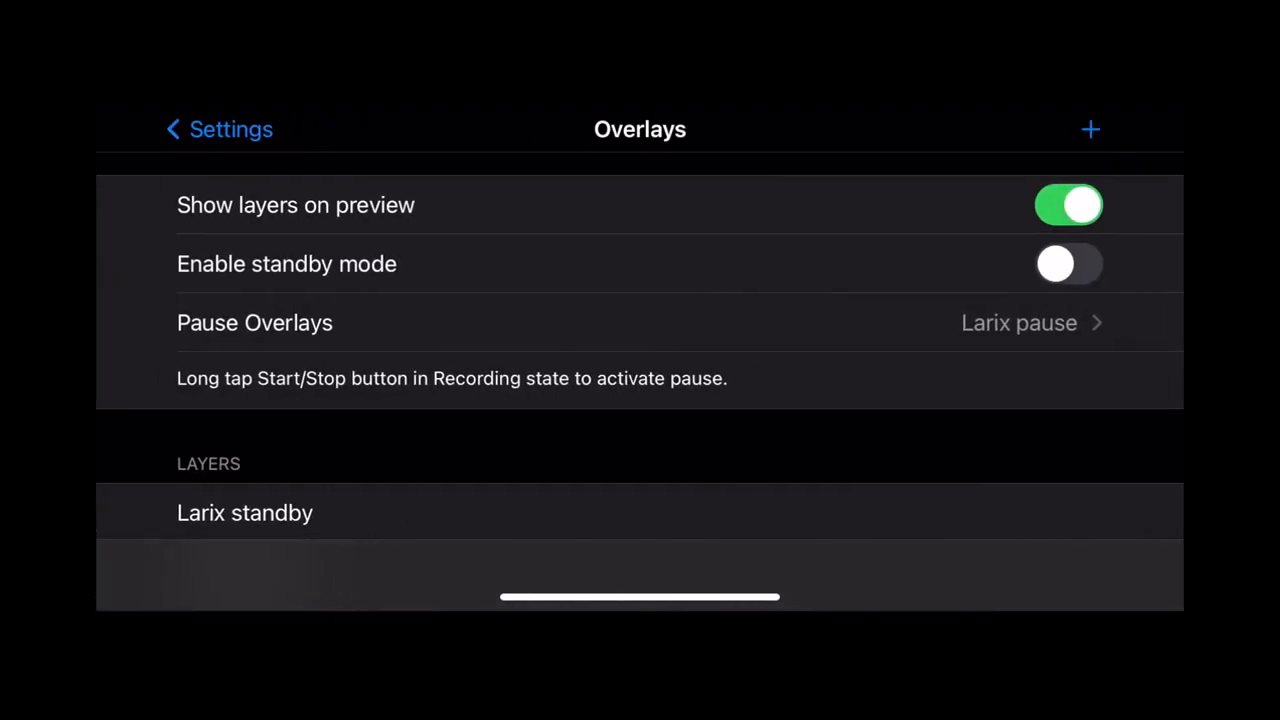
click(1068, 264)
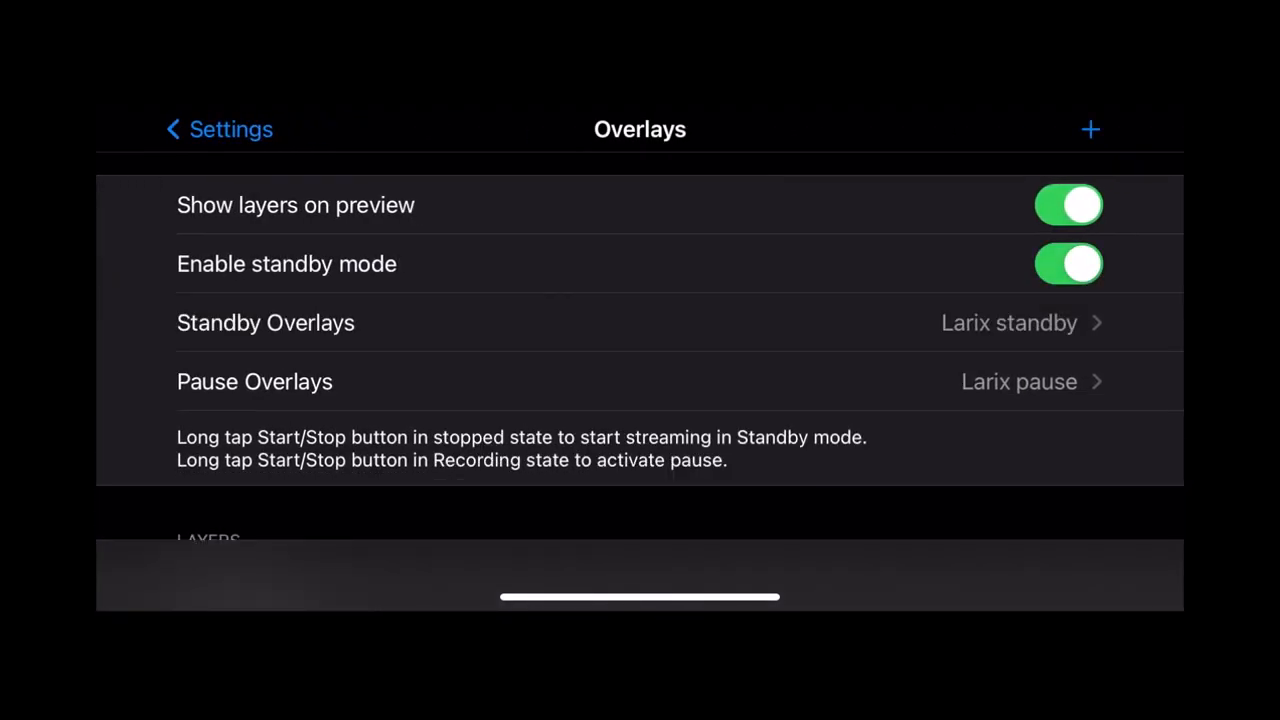
click(266, 322)
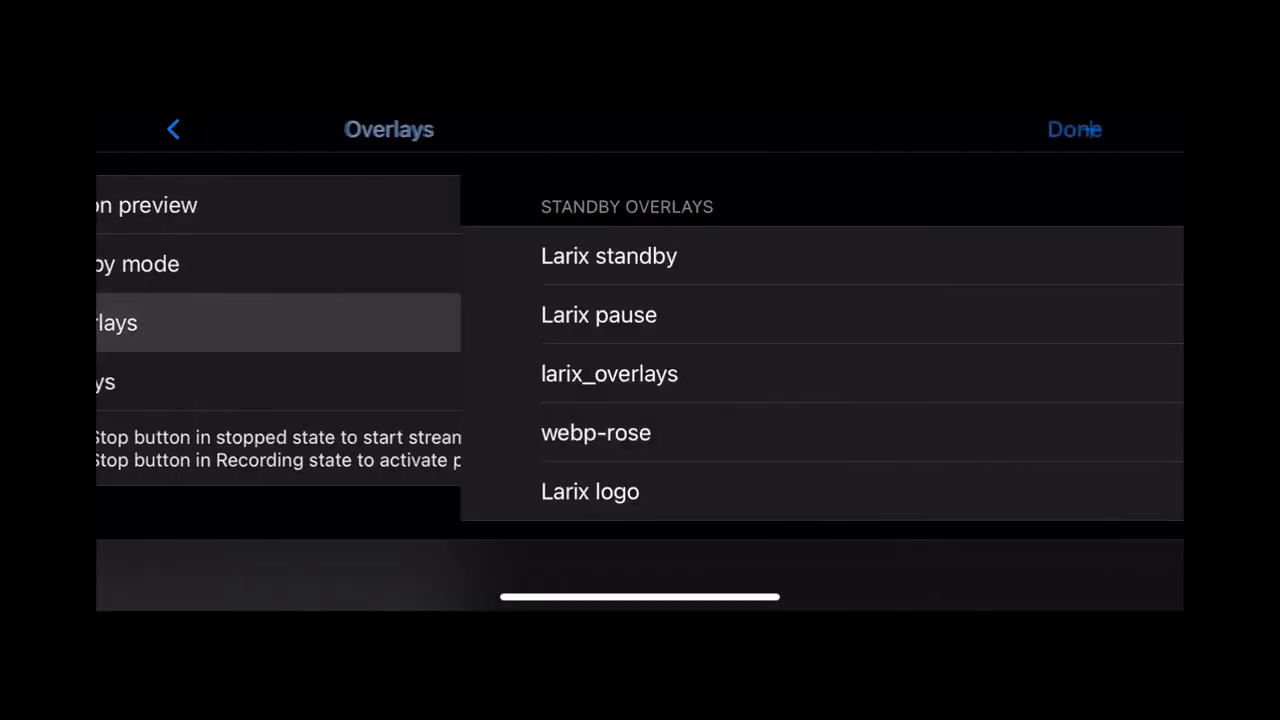
click(608, 256)
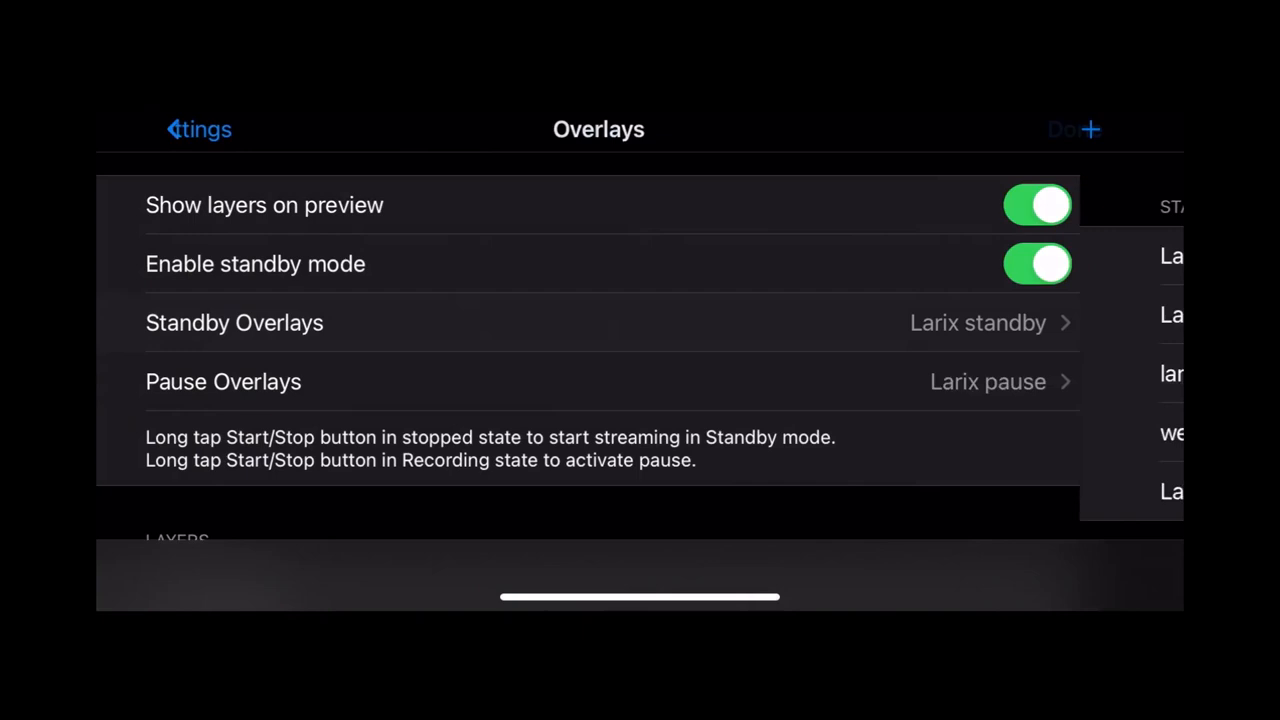
click(224, 380)
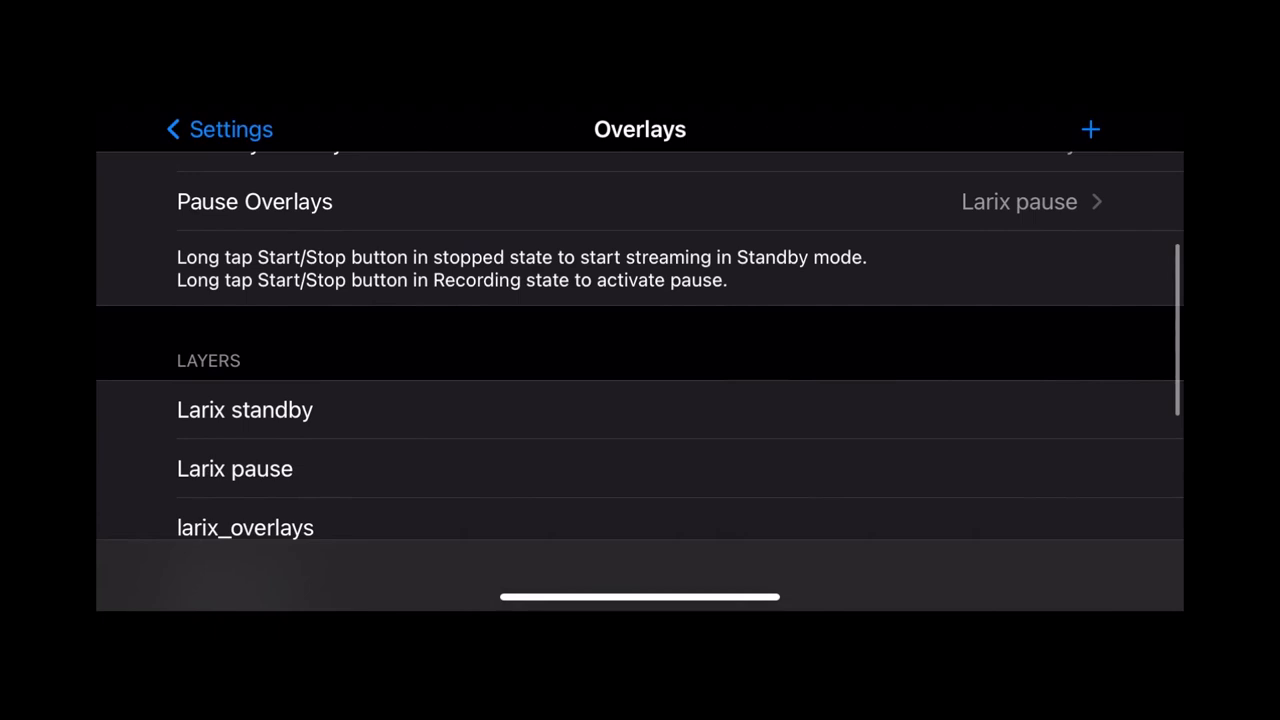
click(204, 128)
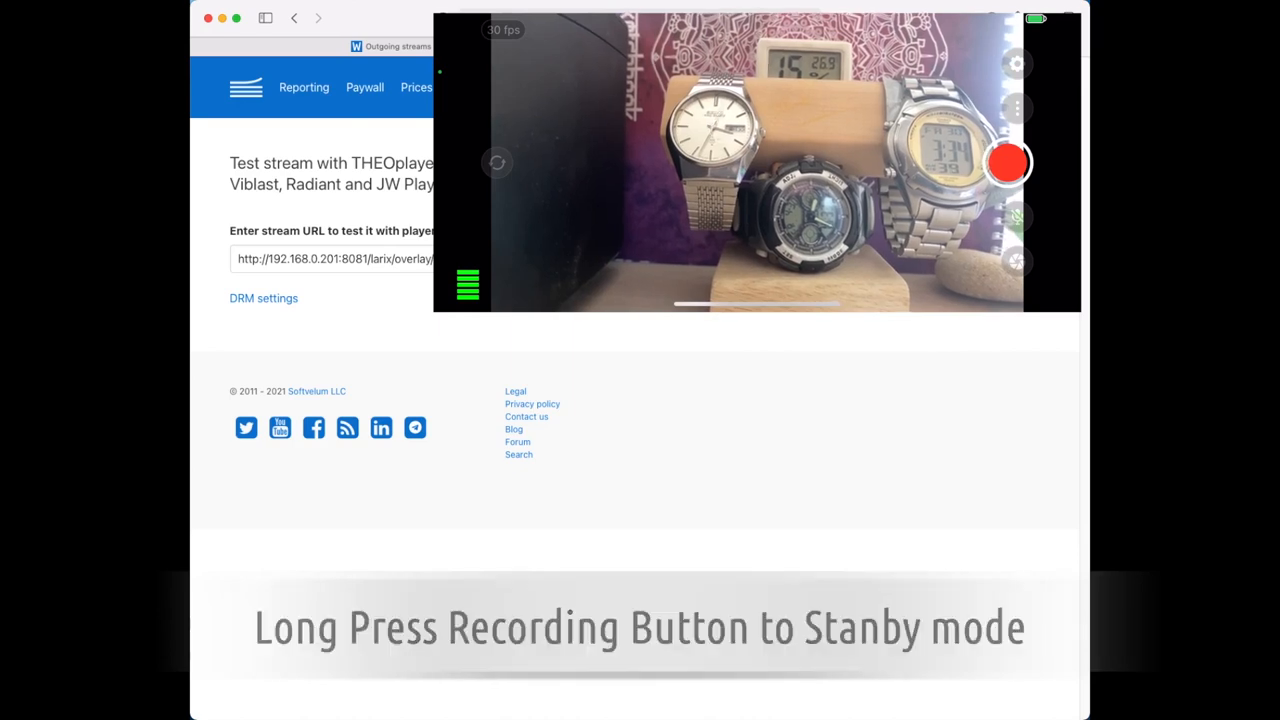
- Start the stream in Standby so the player shows the stand-by screen, then go live
click(1008, 164)
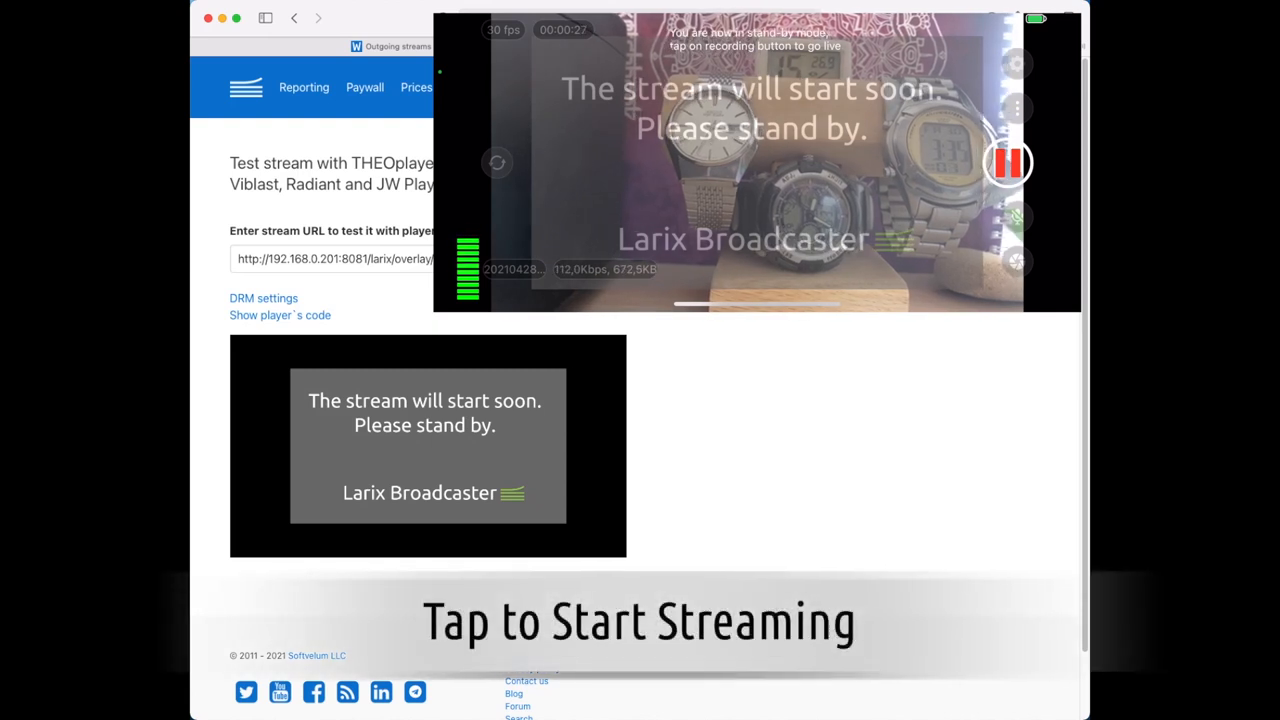
click(1008, 162)
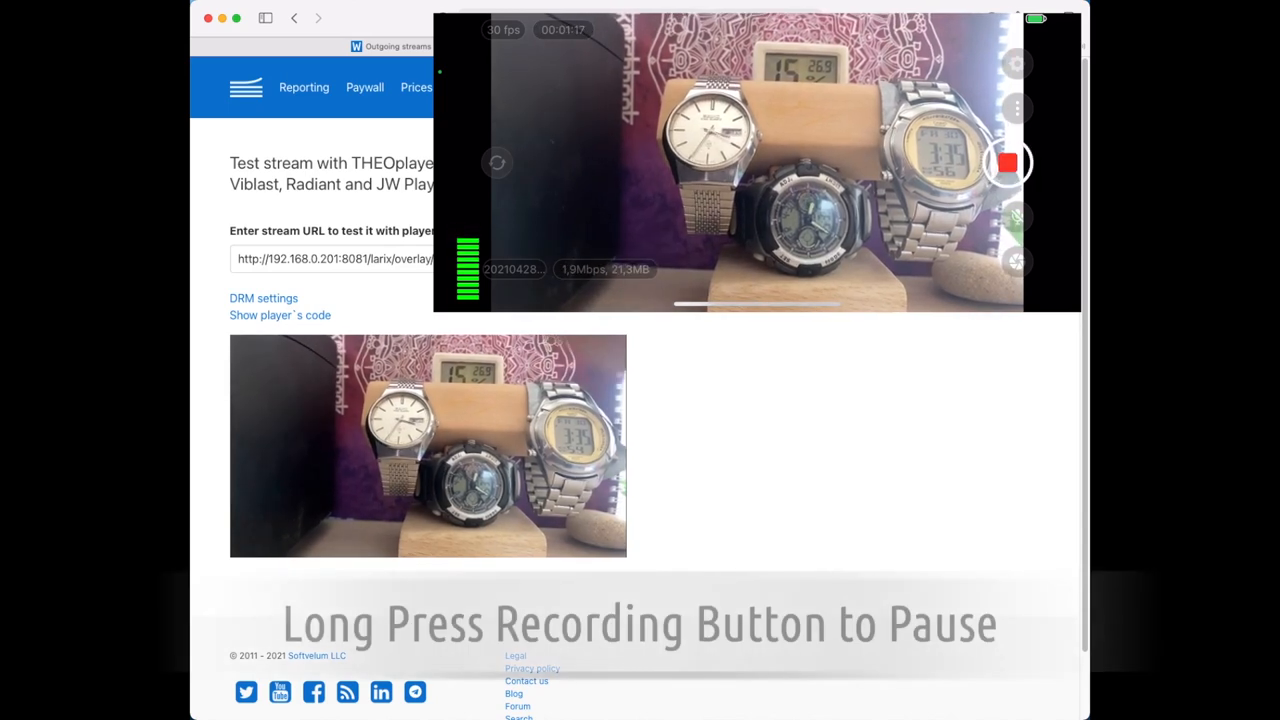
- Pause the live stream to show the pause screen, then resume live video
click(1008, 164)
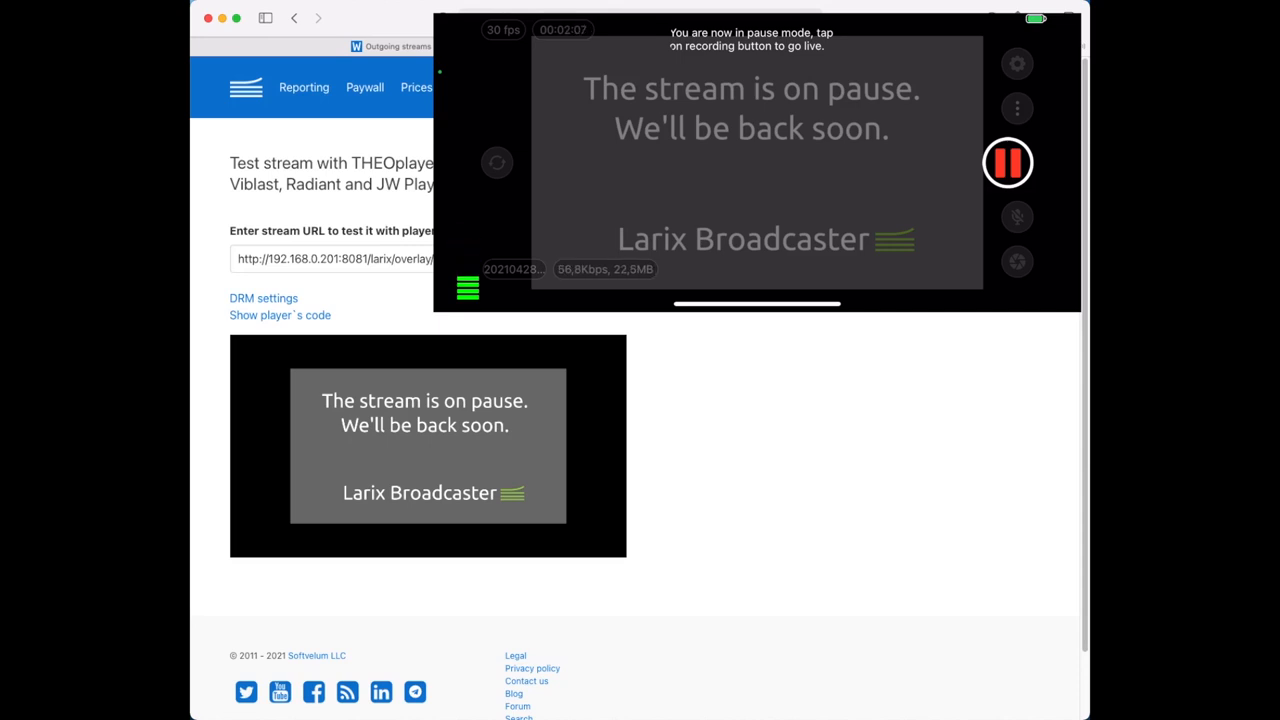
click(1008, 164)
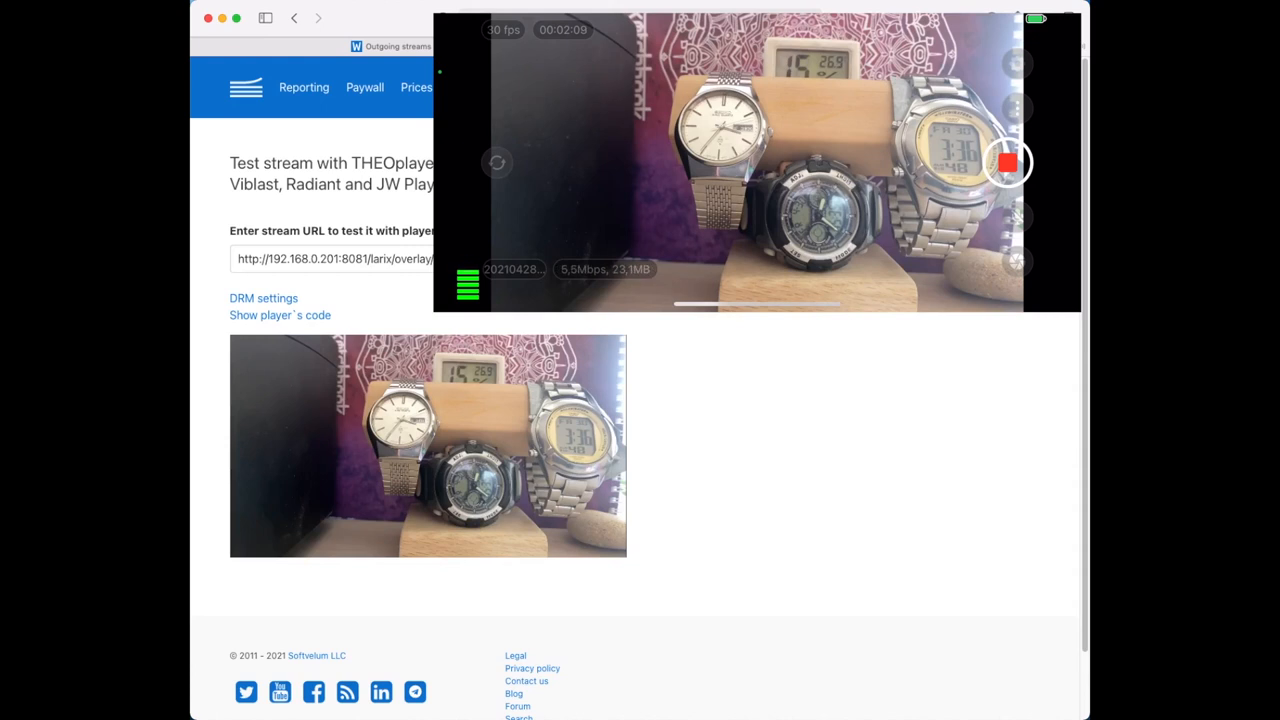